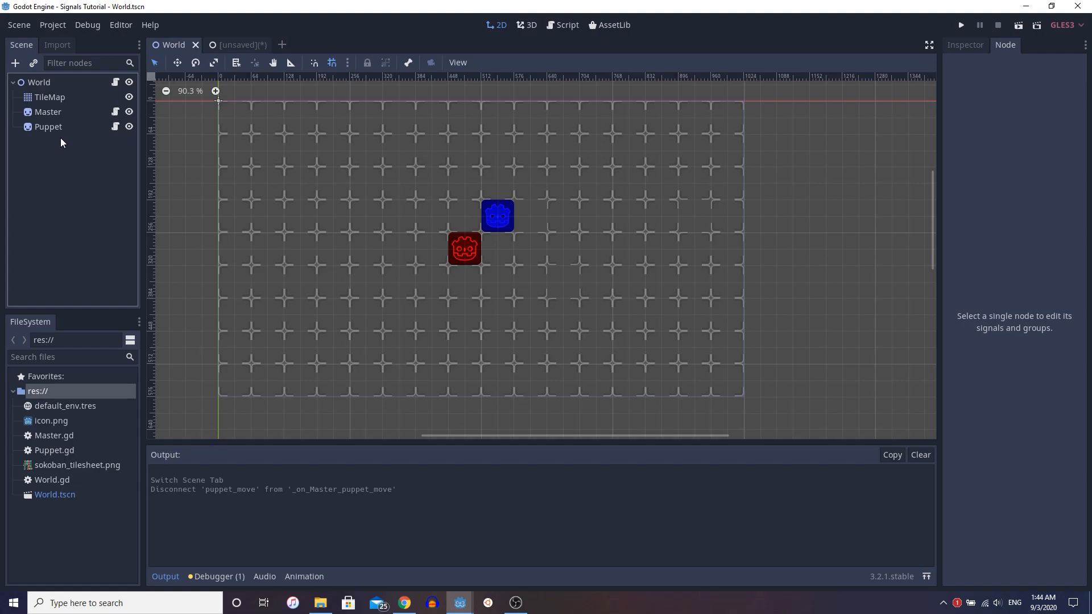
Switch to the unsaved example scene and walk through its Child1 and Child2 nodes
{"action": "left_click", "coordinate": [232, 44]}
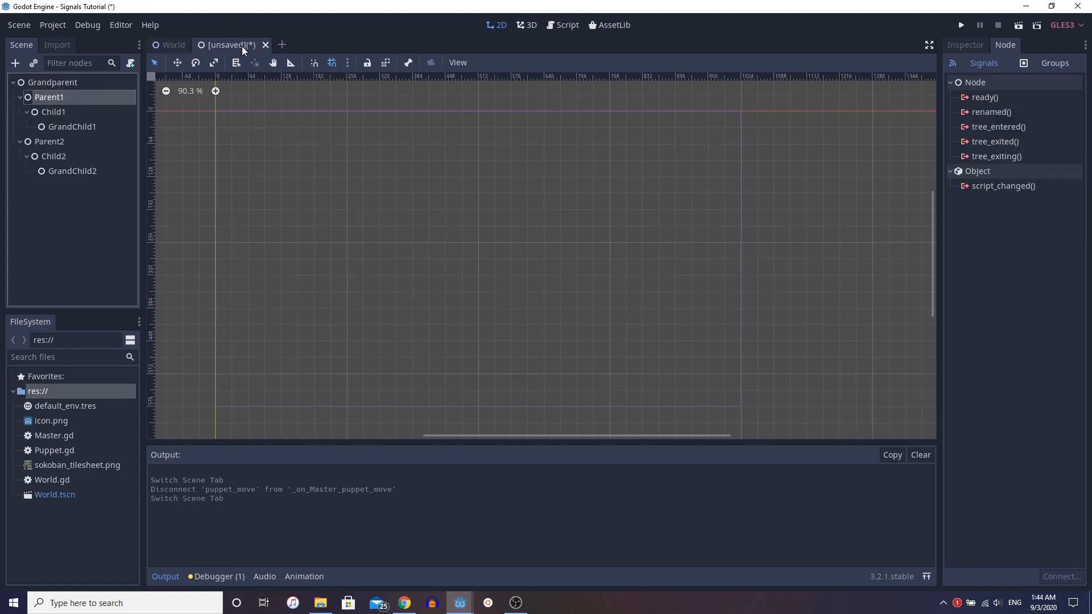
{"action": "left_click", "coordinate": [53, 112]}
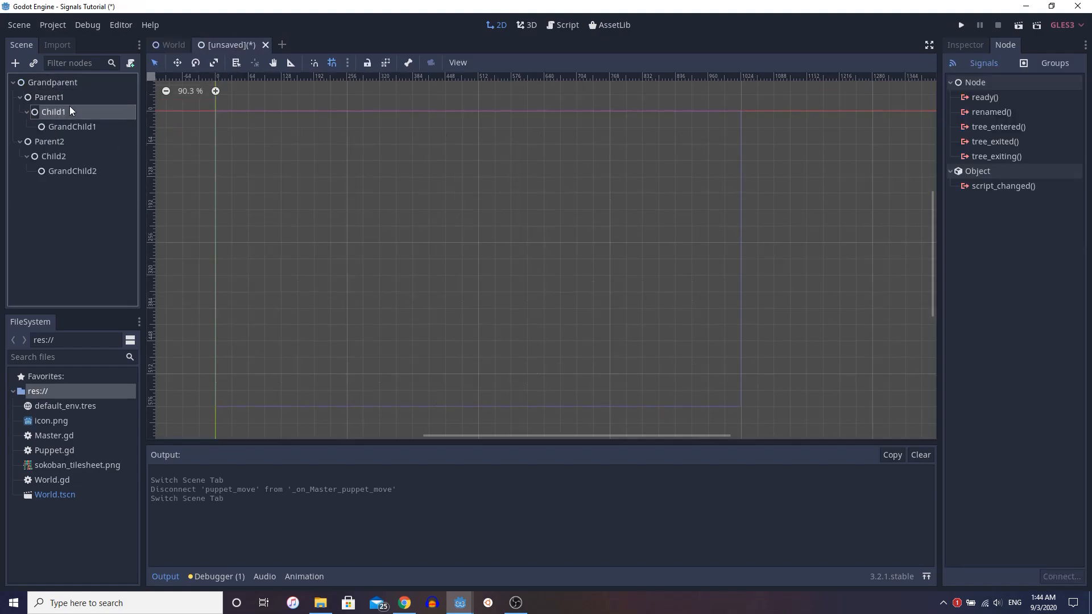
{"action": "mouse_move", "coordinate": [54, 112]}
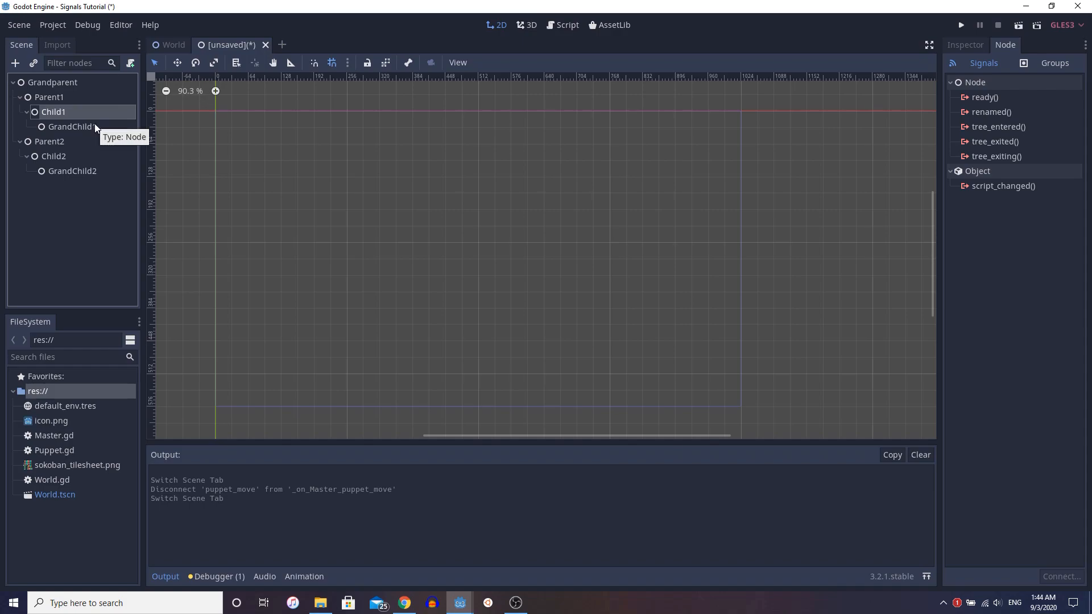
{"action": "left_click", "coordinate": [54, 156]}
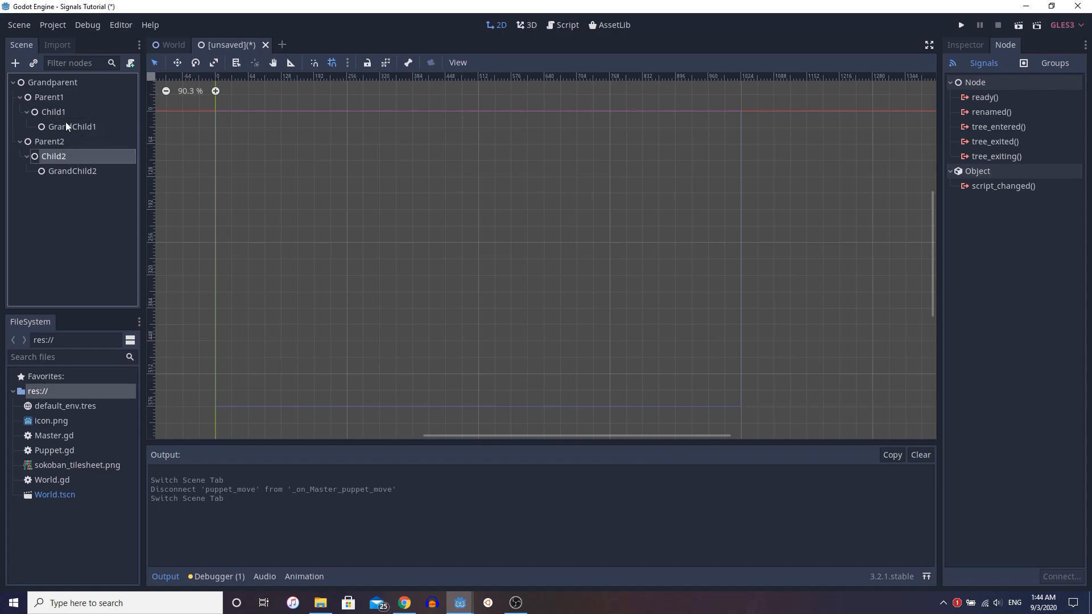
{"action": "mouse_move", "coordinate": [53, 112]}
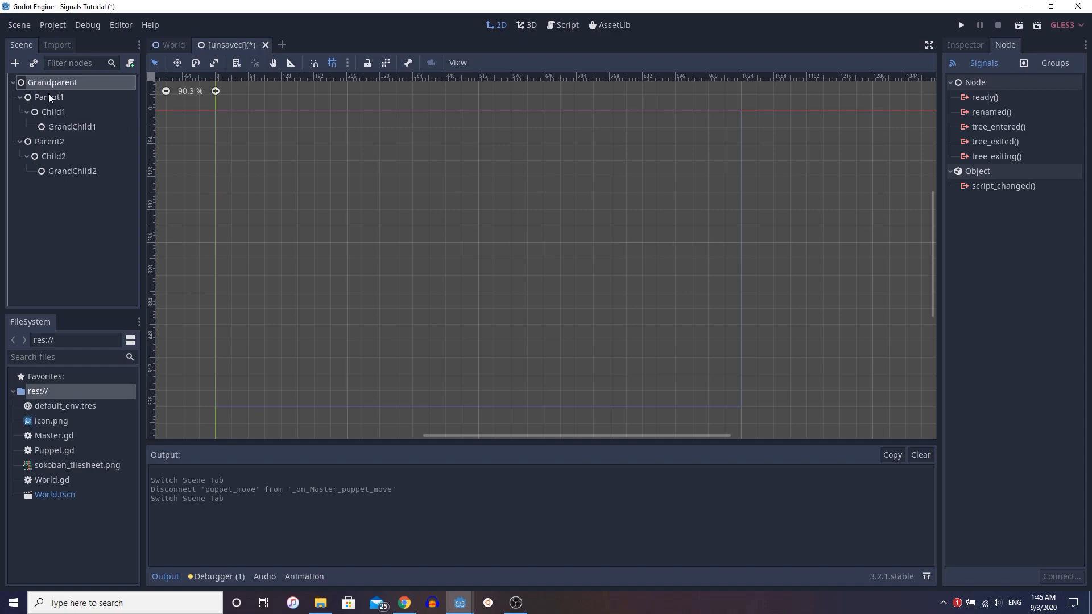
{"action": "left_click", "coordinate": [53, 156]}
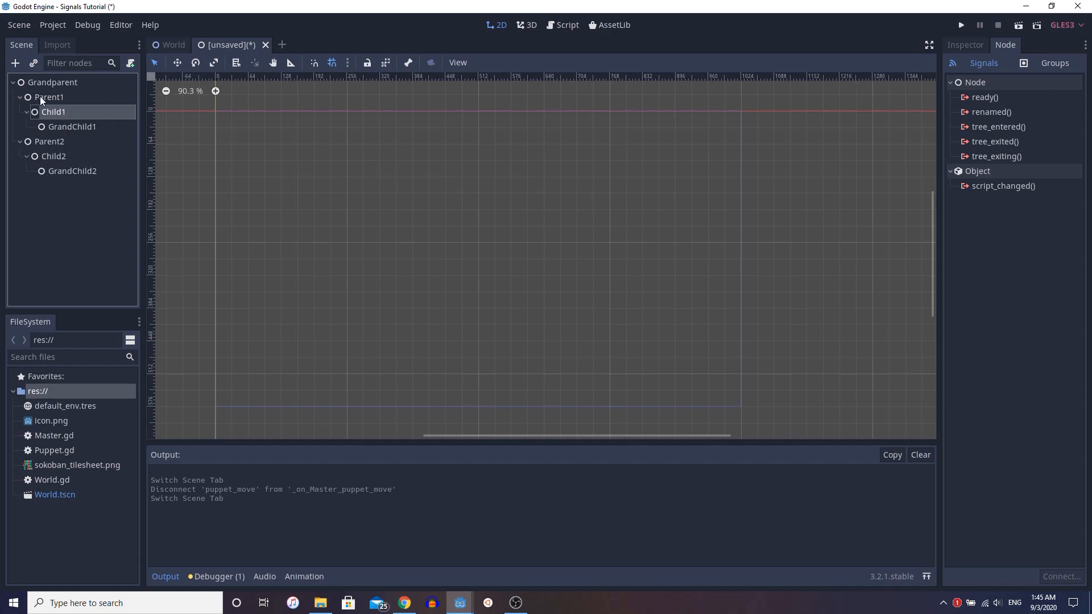
{"action": "mouse_move", "coordinate": [72, 171]}
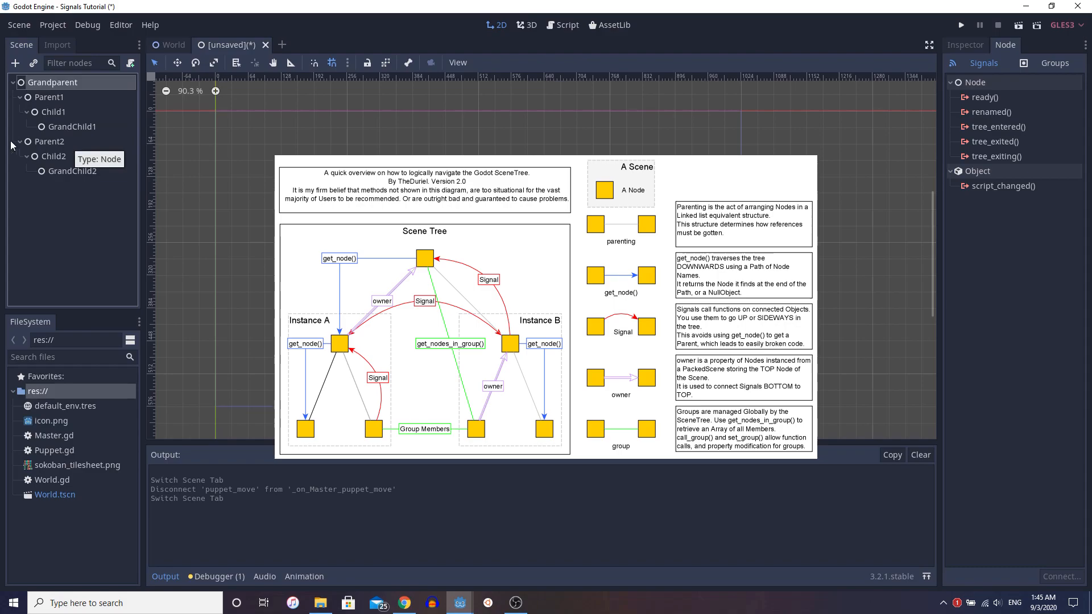
Collapse and re-expand the Parent branches, then select Child1, GrandChild1 and Parent1 in turn
{"action": "left_click", "coordinate": [21, 96]}
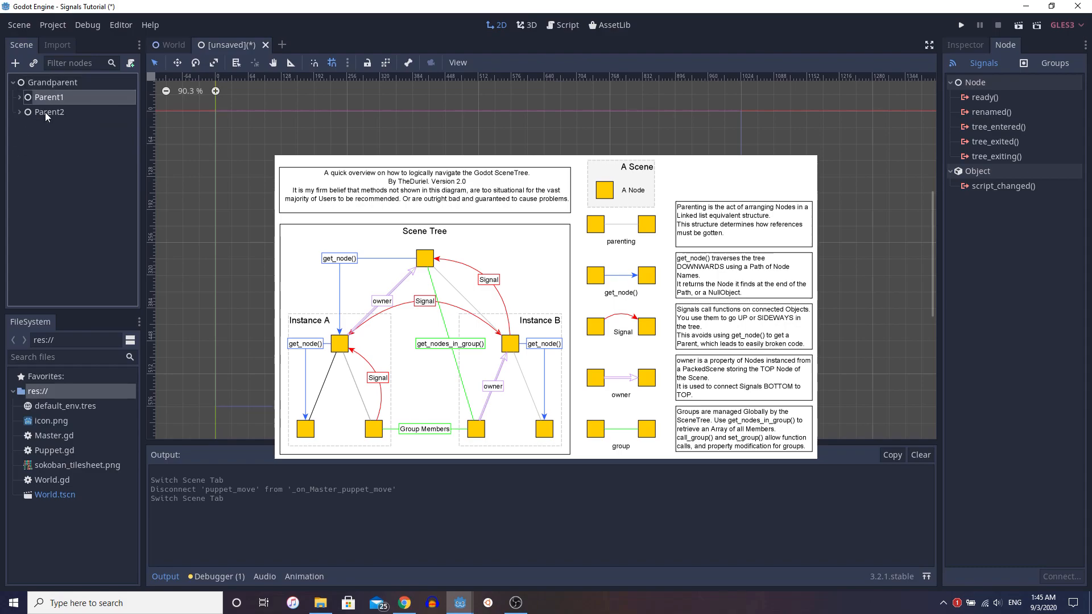
{"action": "left_click", "coordinate": [50, 112]}
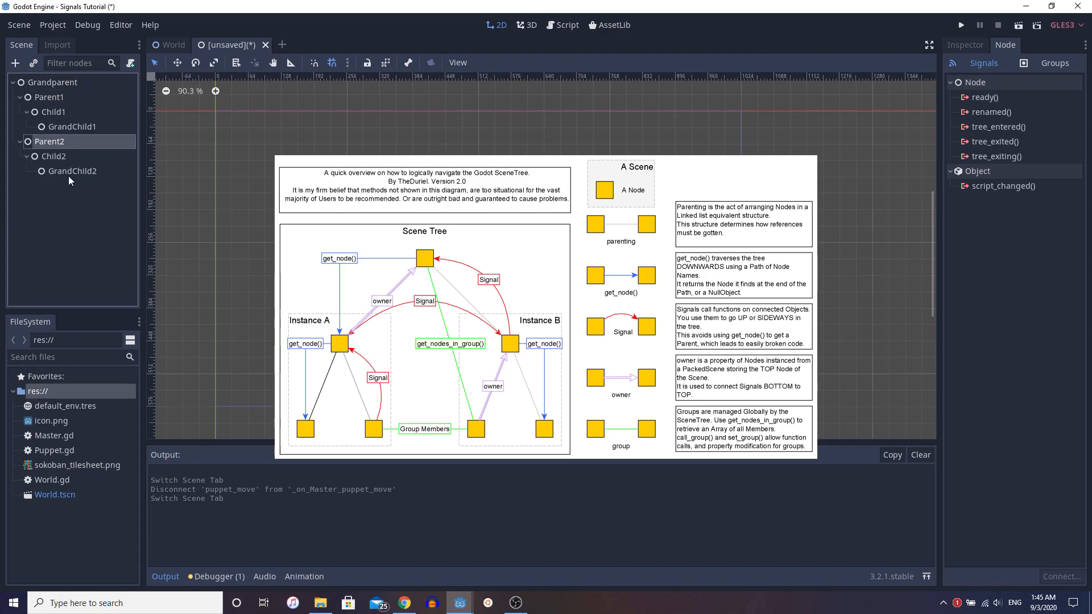
{"action": "left_click", "coordinate": [53, 112]}
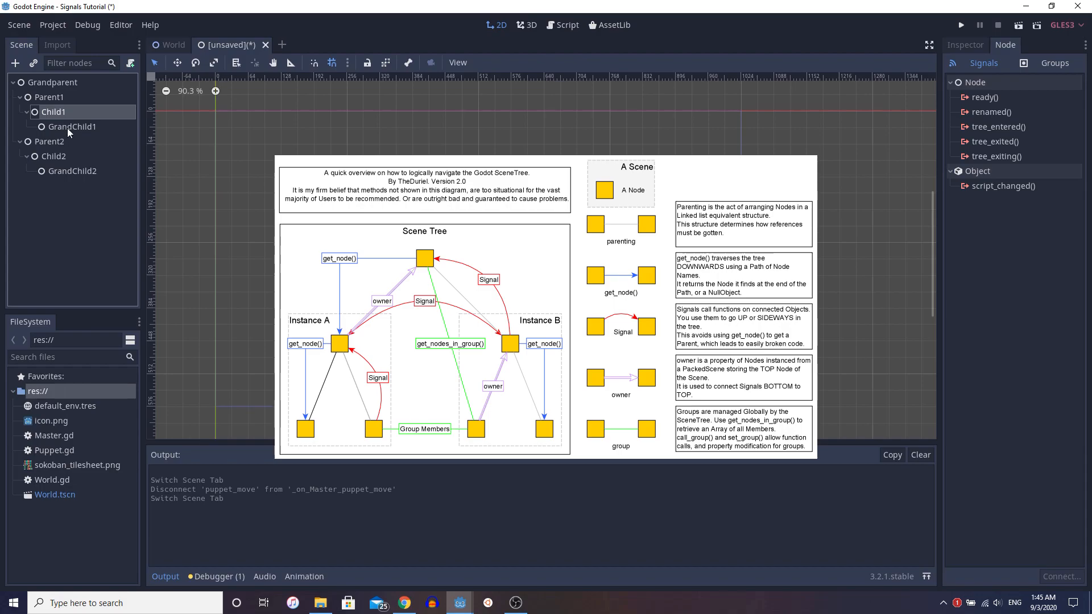
{"action": "left_click", "coordinate": [73, 127]}
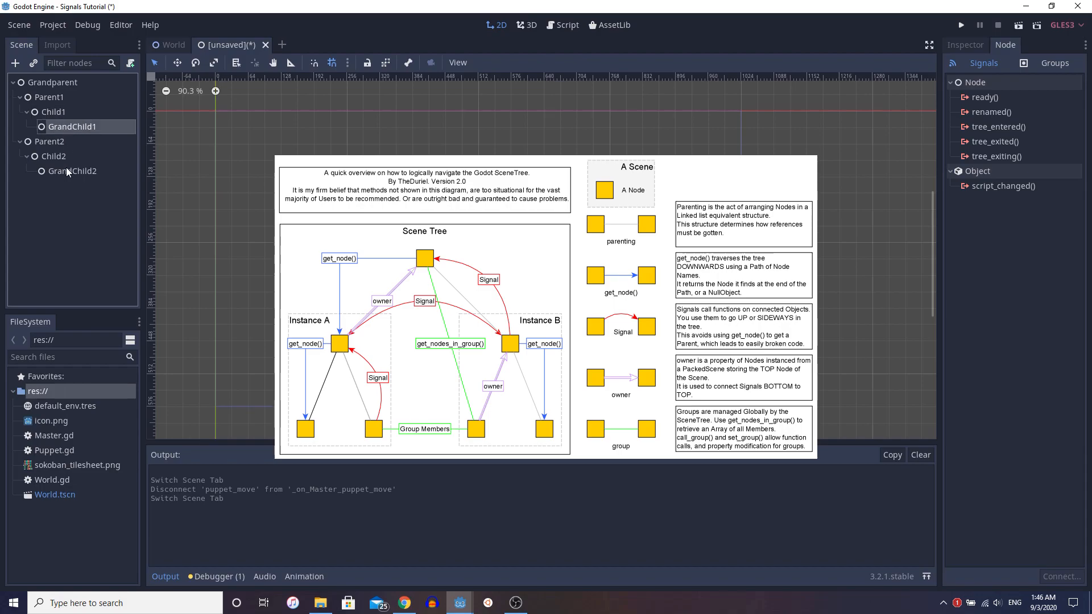
{"action": "left_click", "coordinate": [48, 96]}
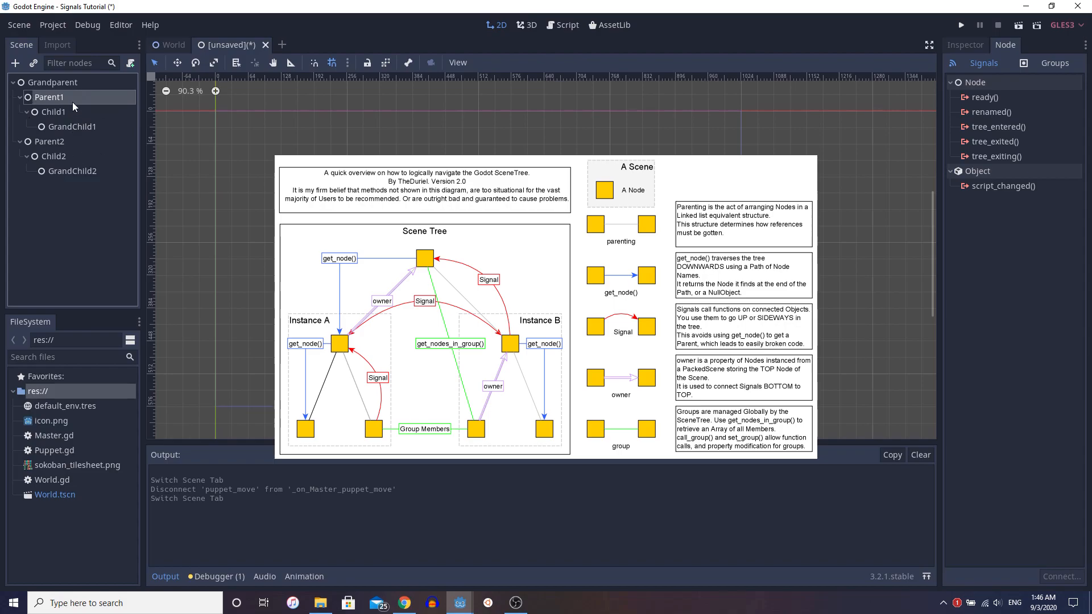
{"action": "left_click", "coordinate": [54, 112]}
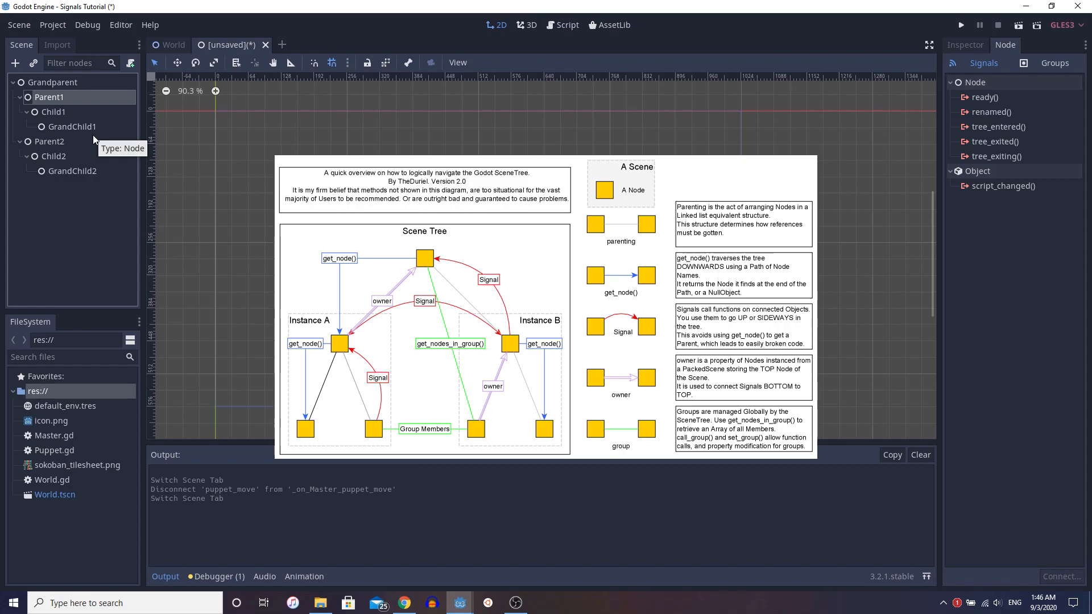
{"action": "left_click", "coordinate": [53, 111]}
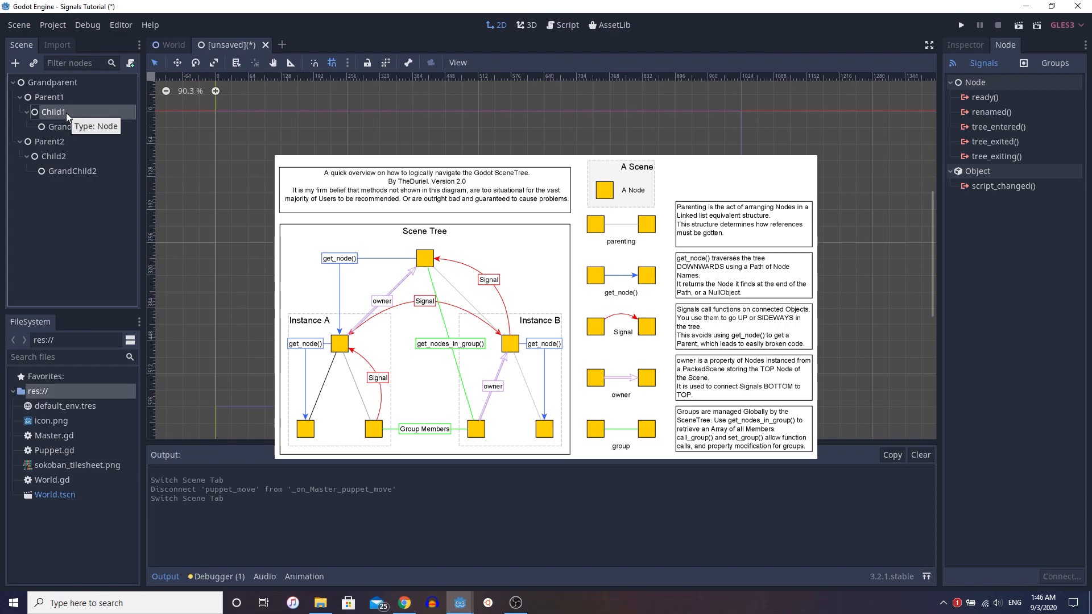
Return to the World scene with the Master and Puppet sprites
{"action": "left_click", "coordinate": [172, 44]}
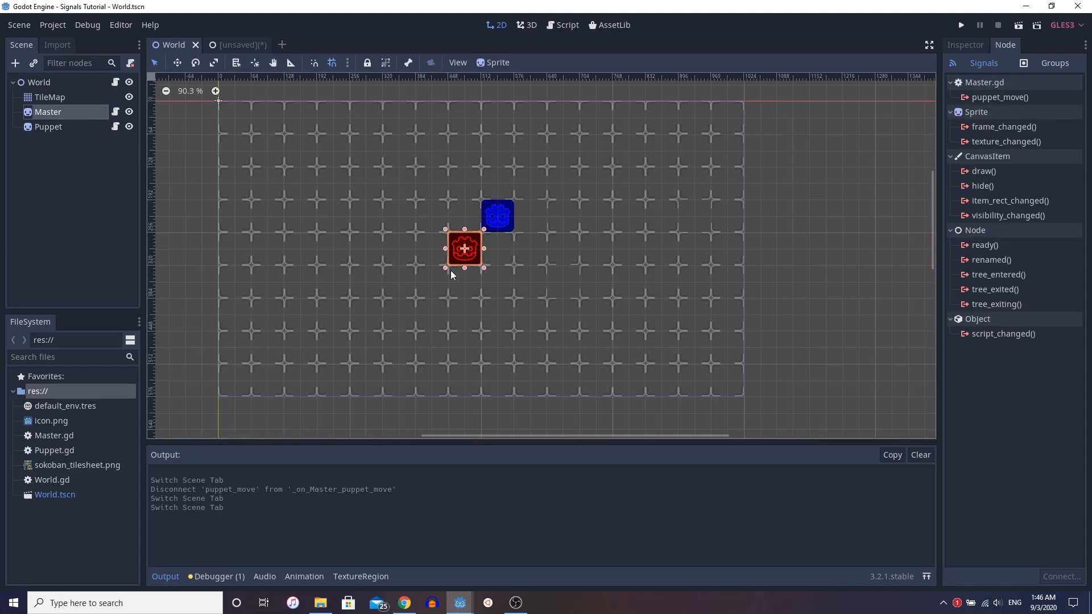
{"action": "mouse_move", "coordinate": [510, 280]}
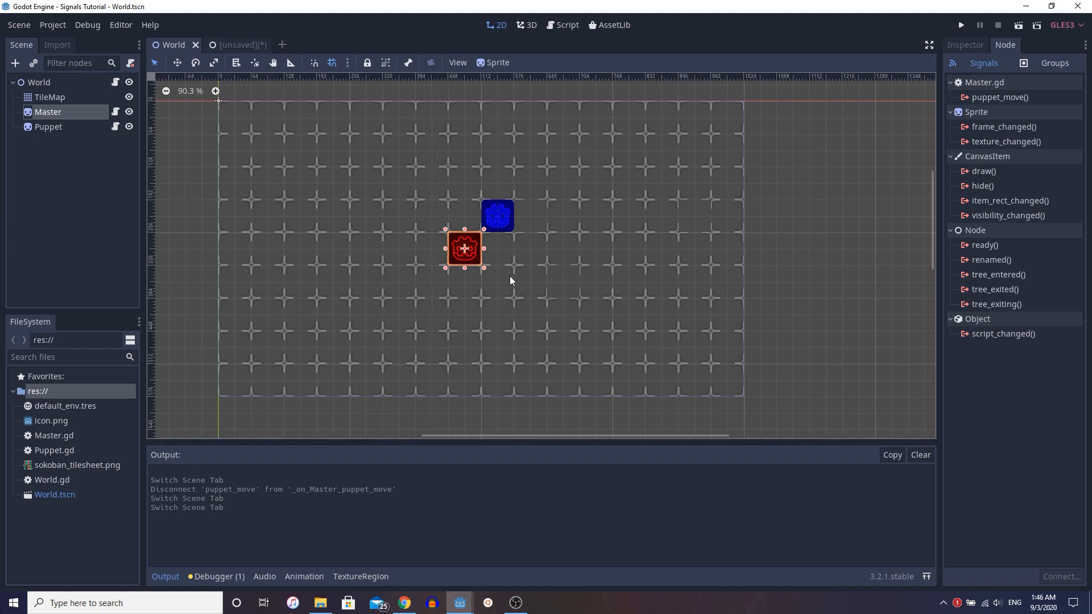
{"action": "mouse_move", "coordinate": [478, 310]}
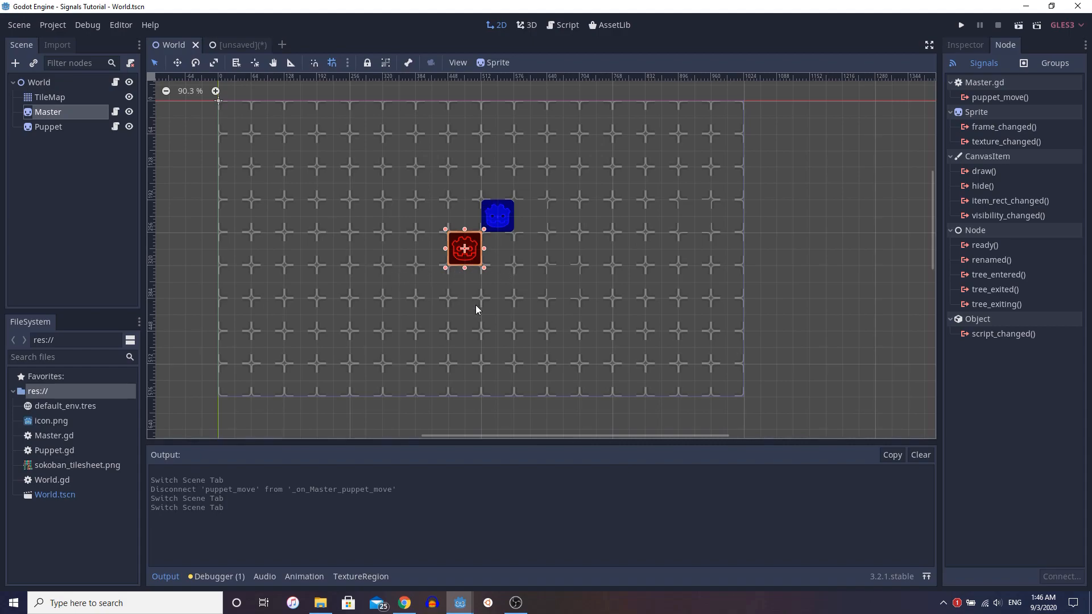
Select the Puppet sprite and open its Puppet.gd script showing move(pos)
{"action": "left_click", "coordinate": [48, 126]}
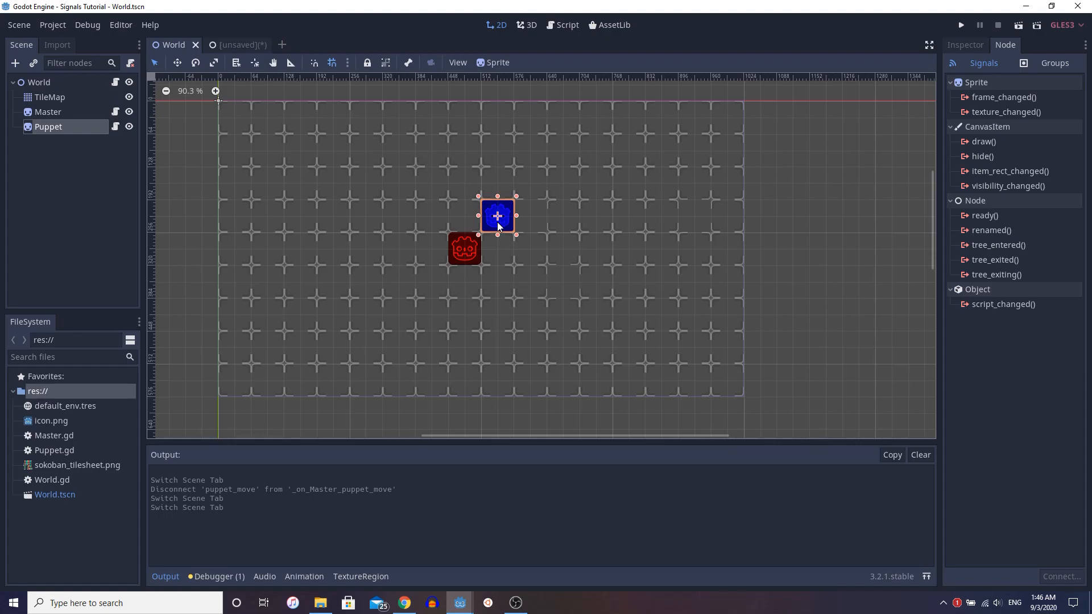
{"action": "mouse_move", "coordinate": [553, 148]}
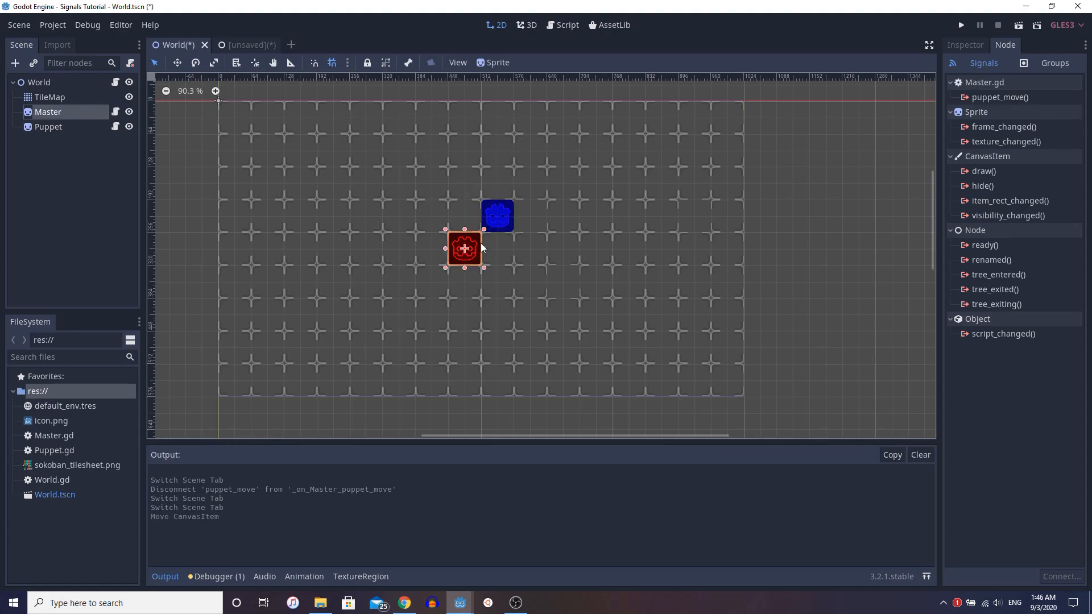
{"action": "mouse_move", "coordinate": [441, 206]}
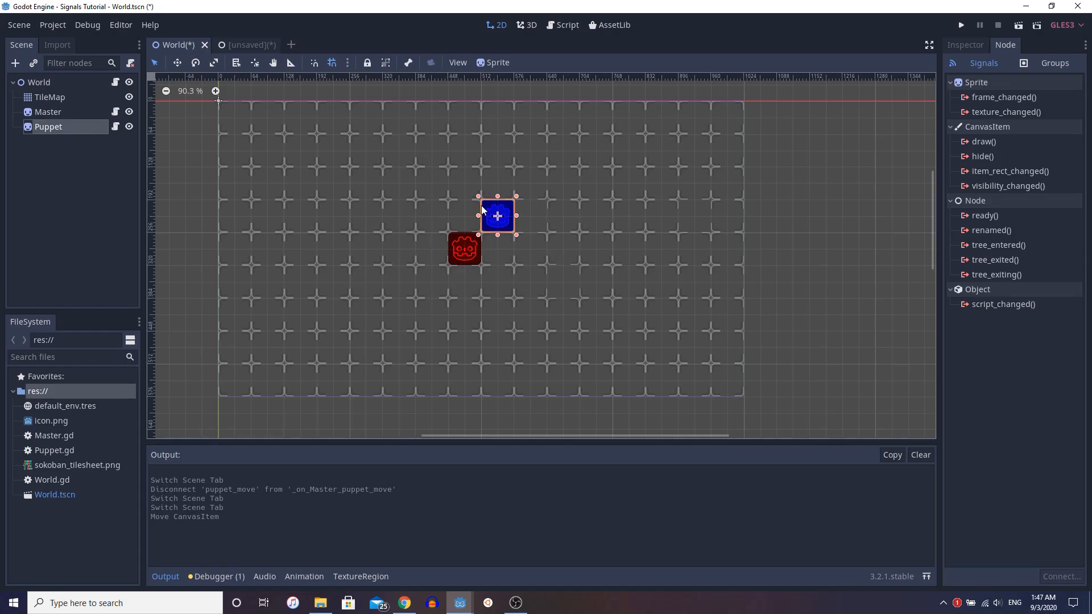
{"action": "left_click", "coordinate": [567, 25]}
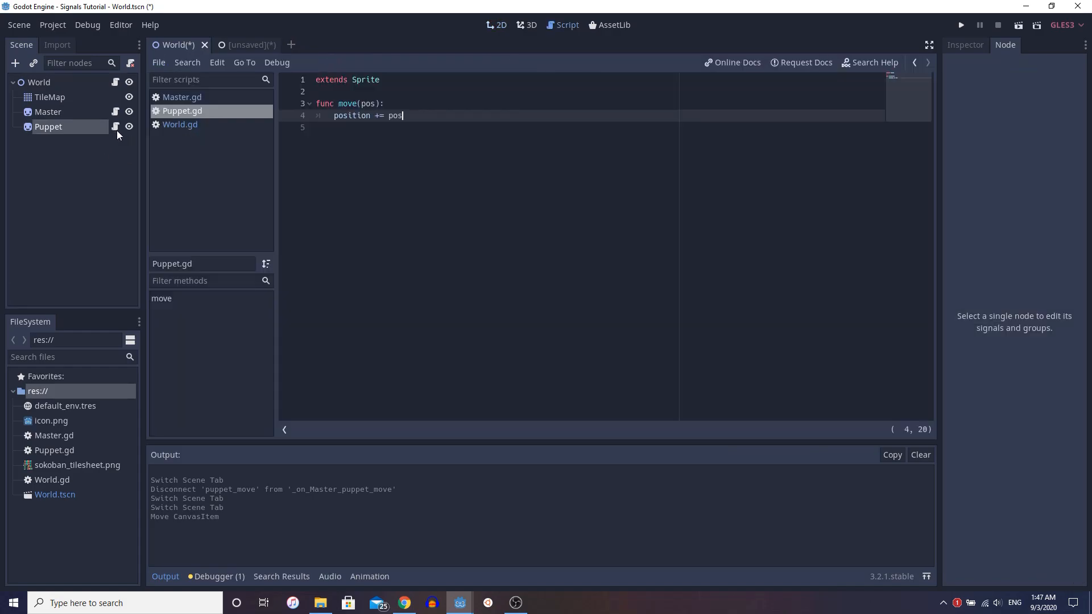
Show Master.gd, whose input handler emits puppet_move with pos after each move
{"action": "key", "text": "Return"}
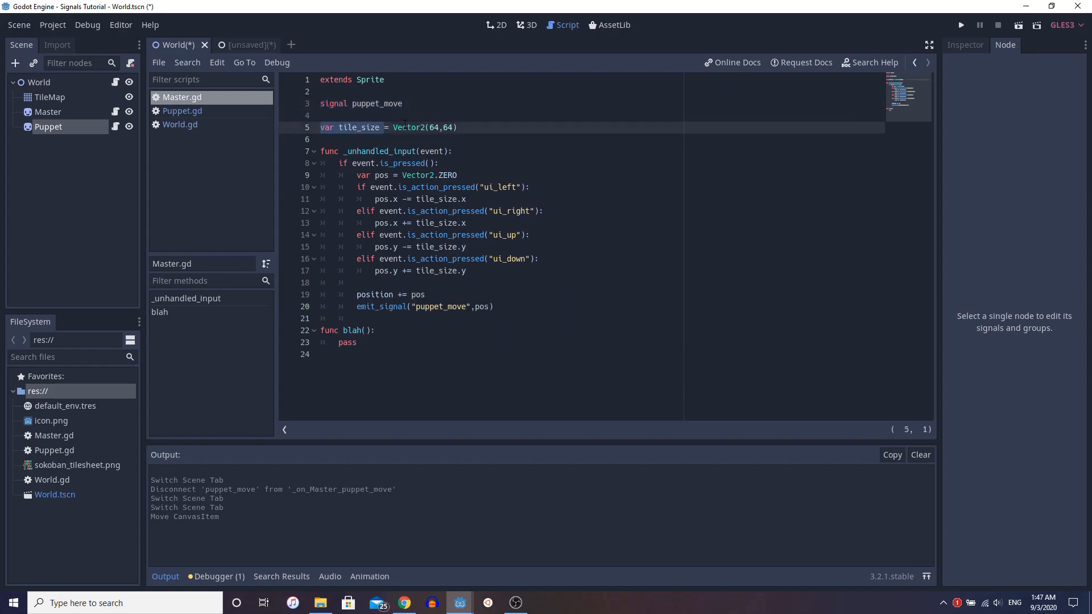
Edit the puppet_move signal line to include (pos), then return to the World root in 2D
{"action": "left_click", "coordinate": [414, 103]}
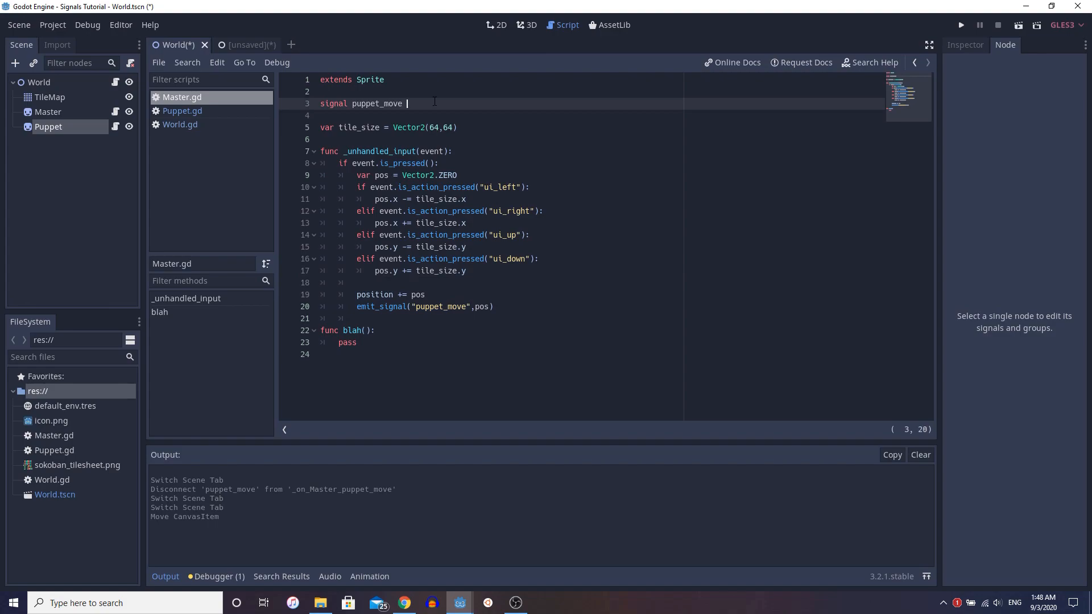
{"action": "type", "text": "(pos)"}
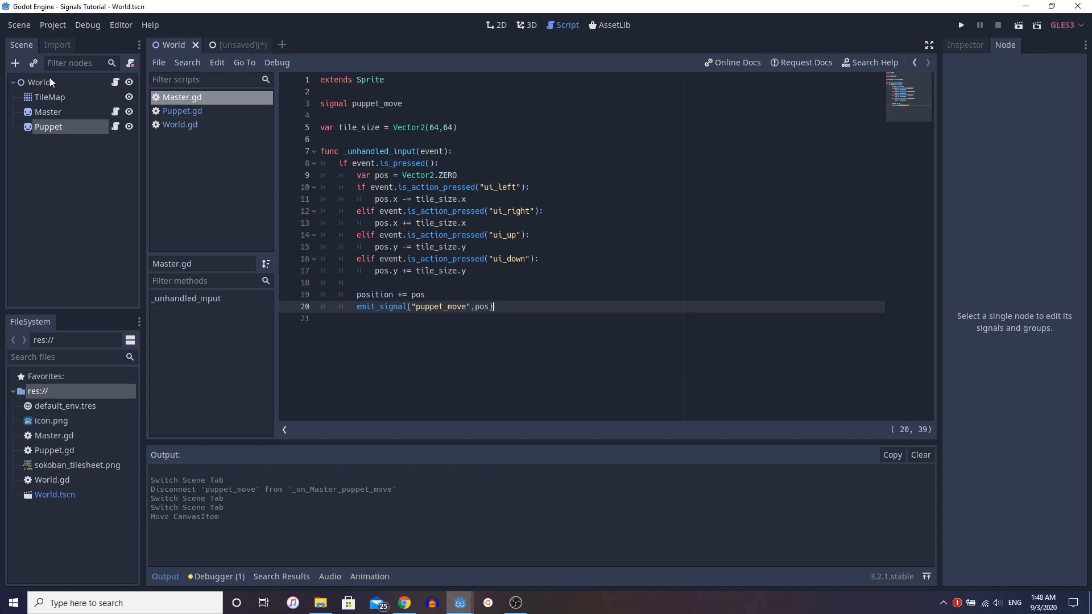
{"action": "left_click", "coordinate": [495, 25]}
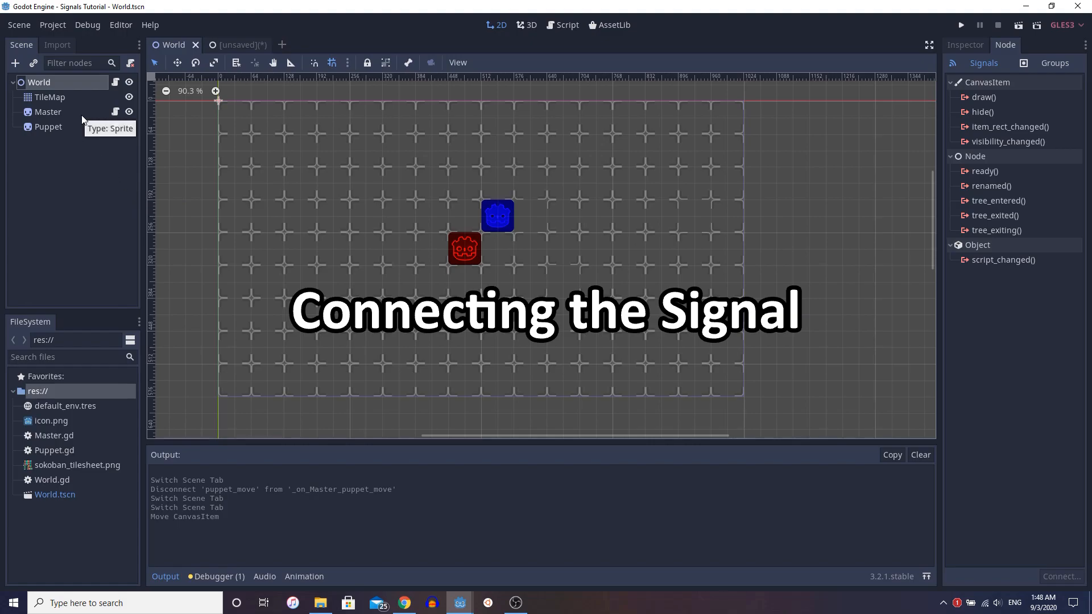
Inspect Master's signals, start connecting puppet_move to Puppet, then dismiss without connecting
{"action": "left_click", "coordinate": [46, 112]}
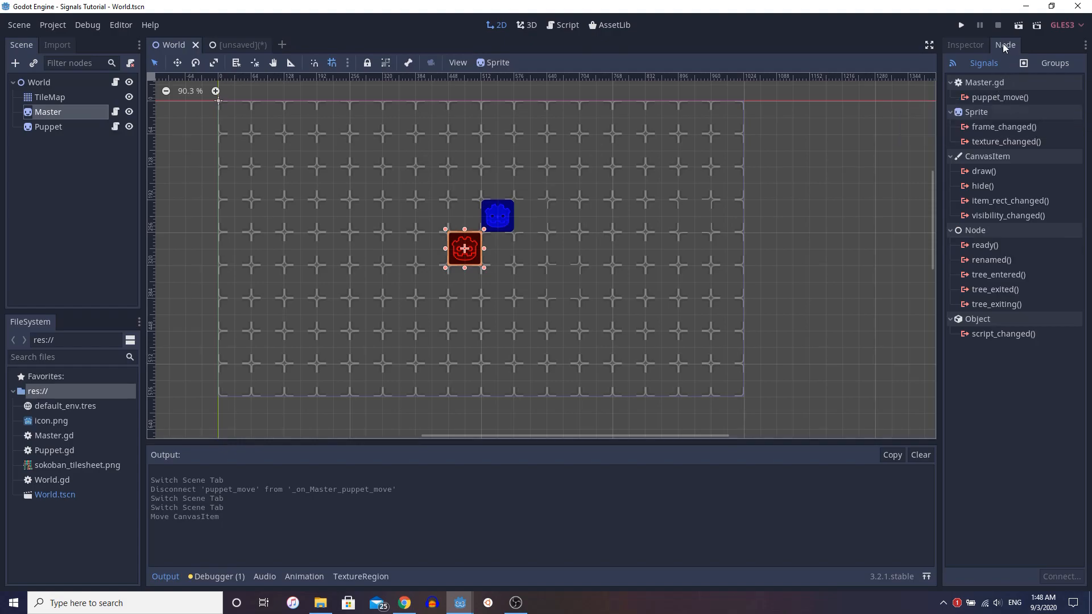
{"action": "left_click", "coordinate": [965, 44]}
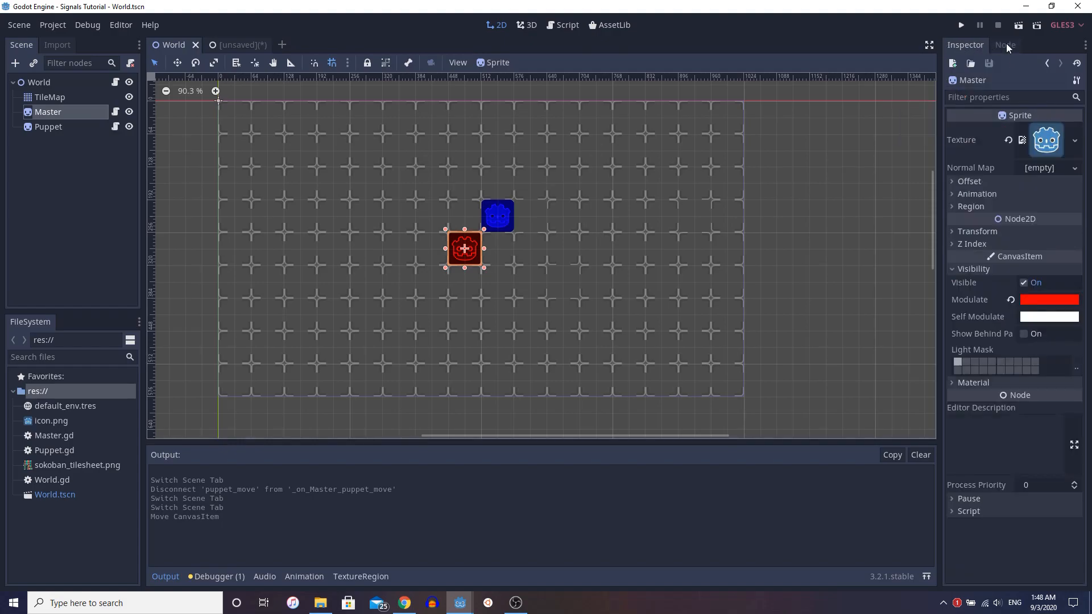
{"action": "left_click", "coordinate": [1005, 45]}
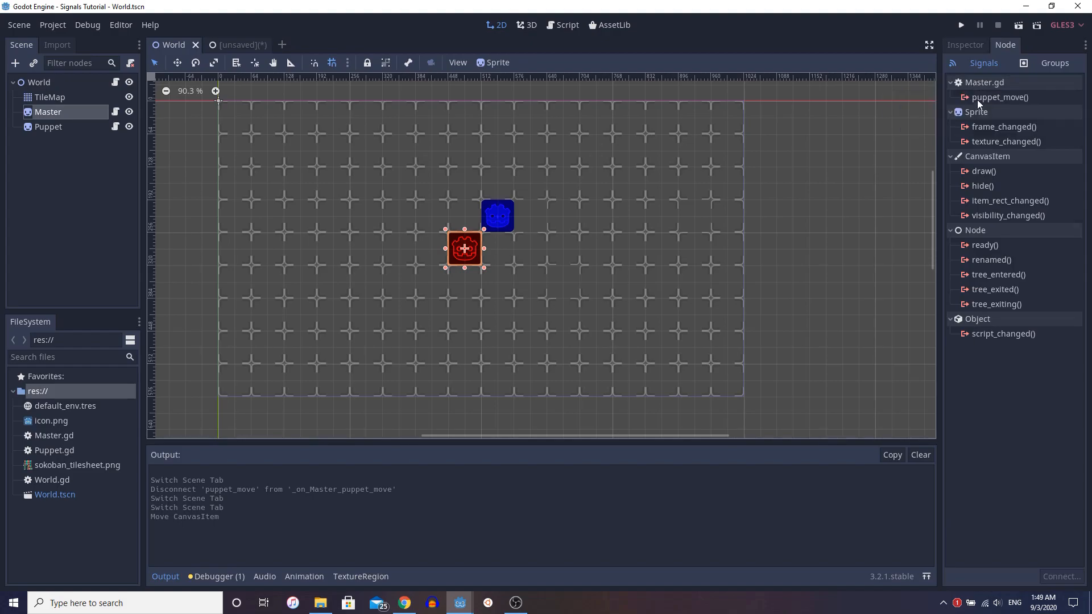
{"action": "mouse_move", "coordinate": [1001, 97]}
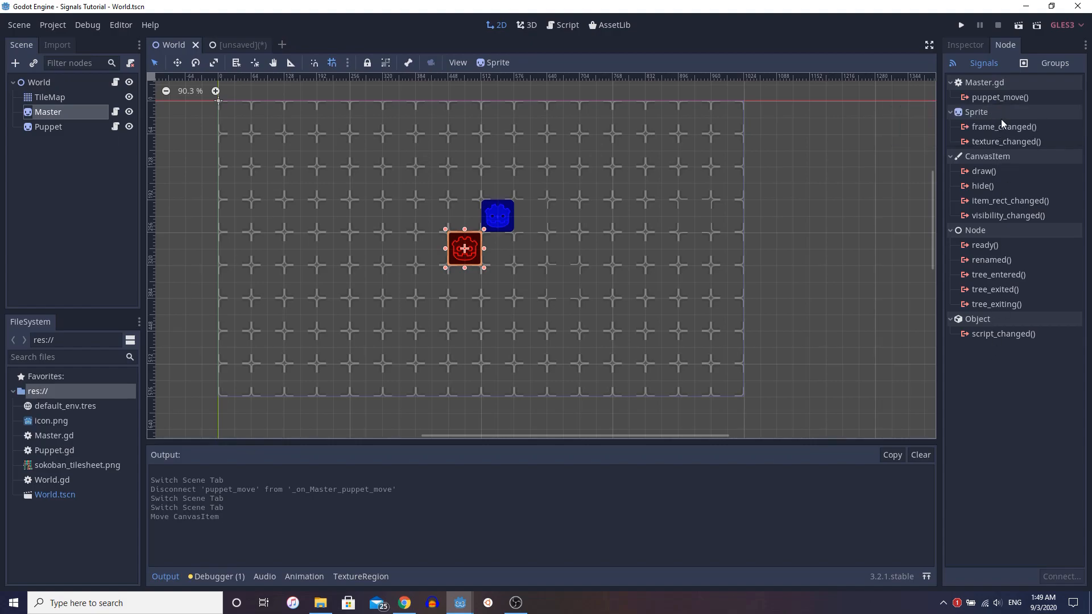
{"action": "double_click", "coordinate": [999, 97]}
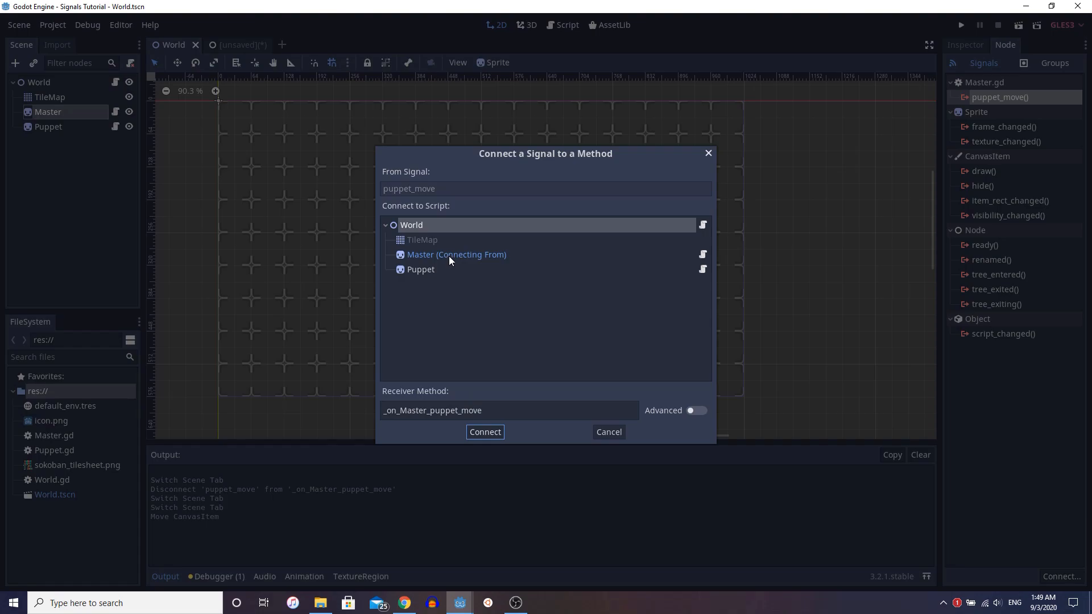
{"action": "left_click", "coordinate": [421, 270]}
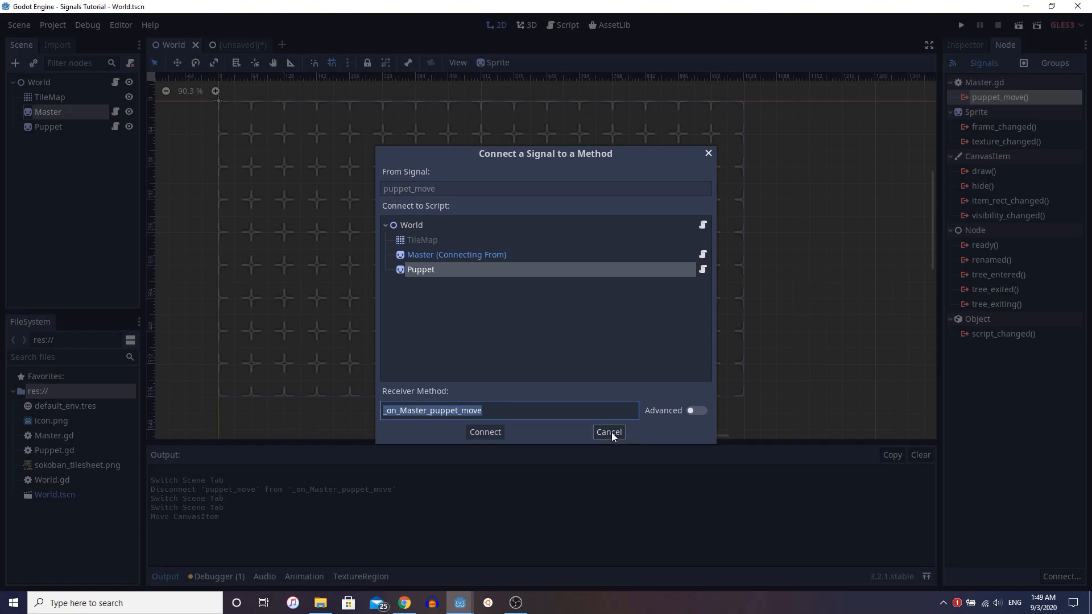
{"action": "left_click", "coordinate": [607, 432]}
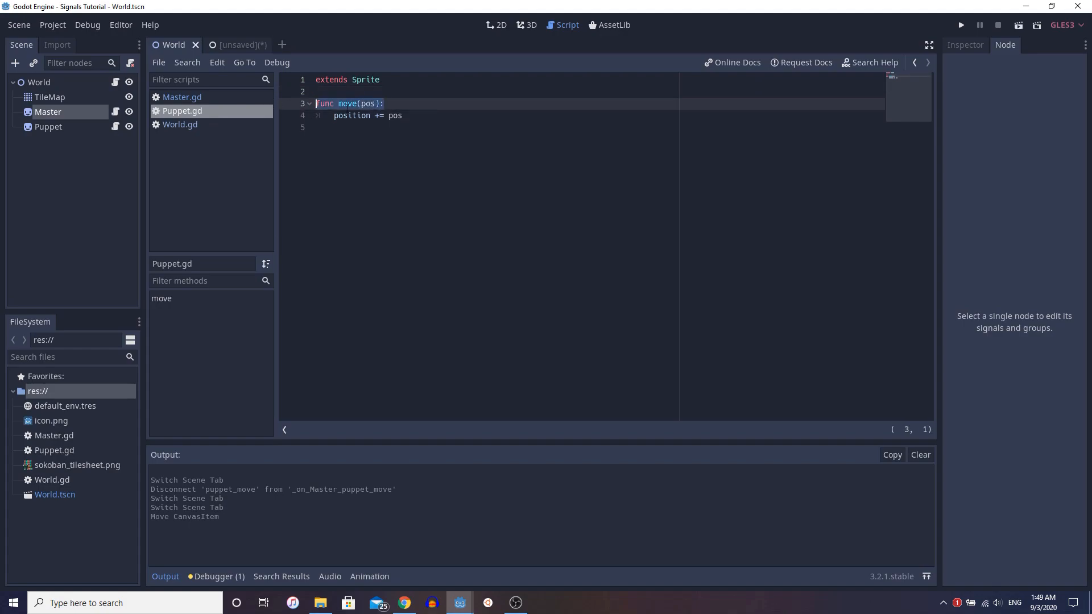
Connect Master's puppet_move signal to the Puppet node's move method
{"action": "left_click", "coordinate": [495, 25]}
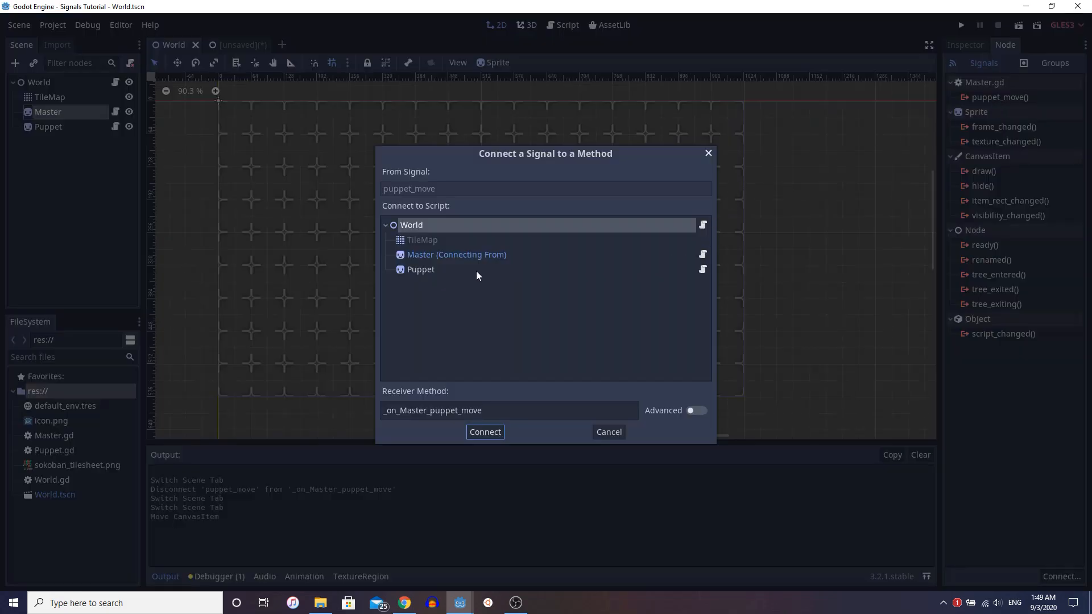
{"action": "left_click", "coordinate": [421, 269]}
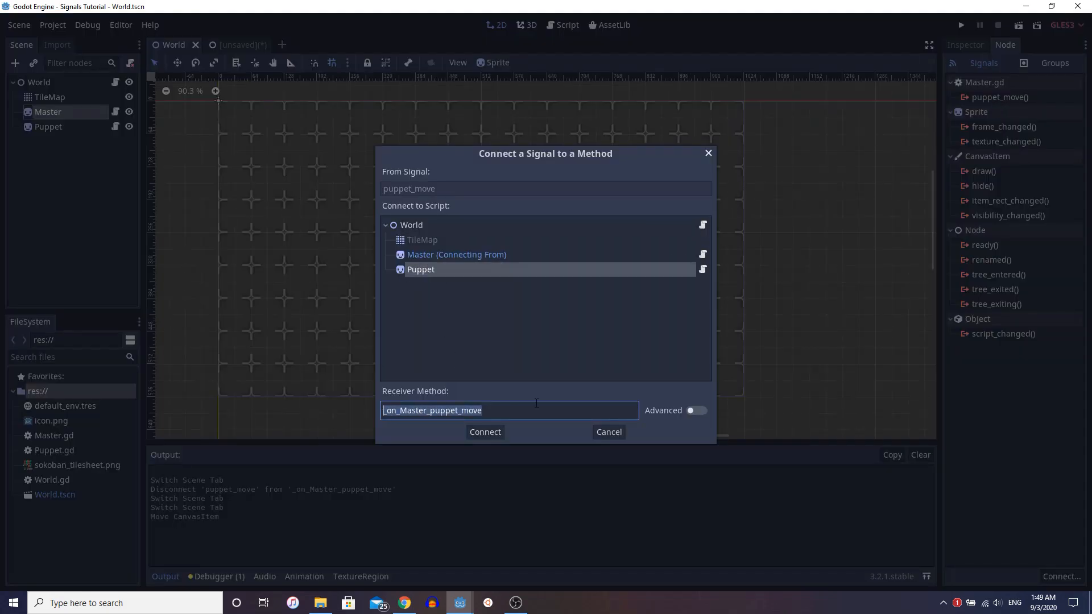
{"action": "type", "text": "move"}
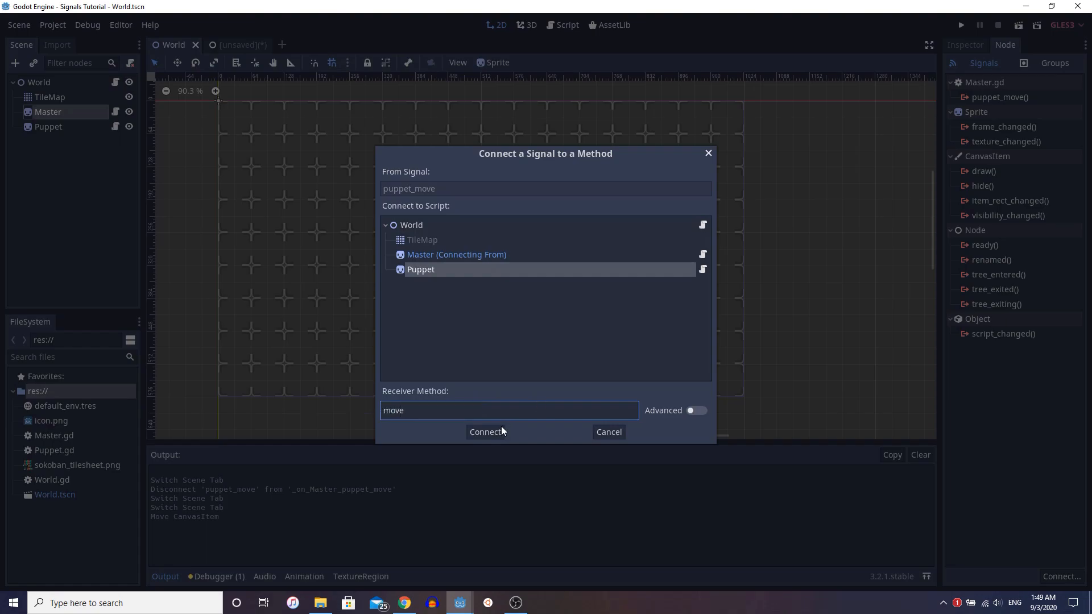
{"action": "left_click", "coordinate": [486, 432]}
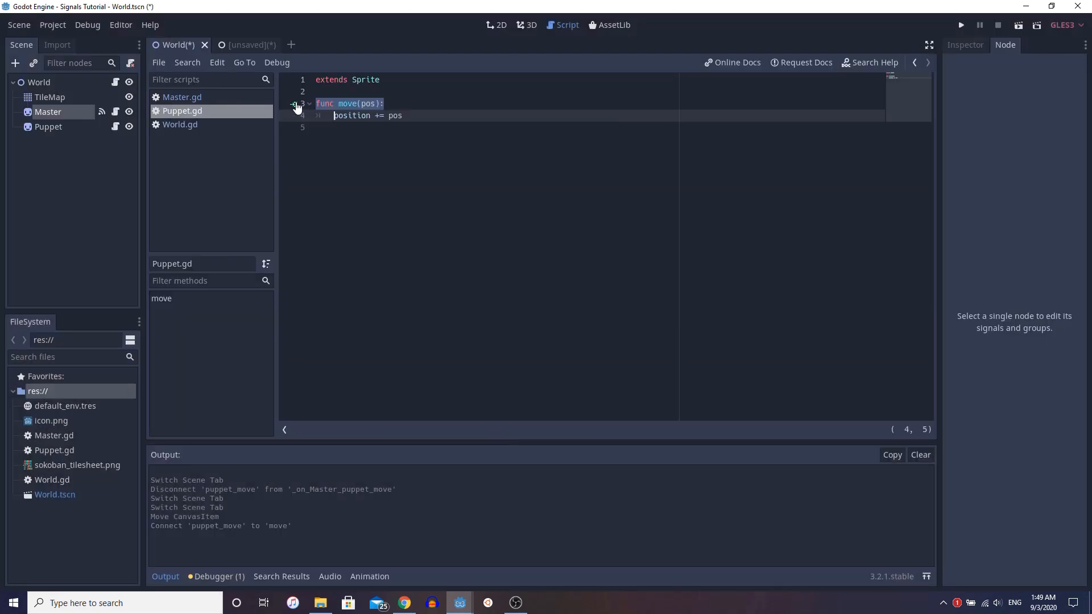
Check move's connections summary, compare with Master.gd, and restore move's pos parameter
{"action": "left_click", "coordinate": [295, 104]}
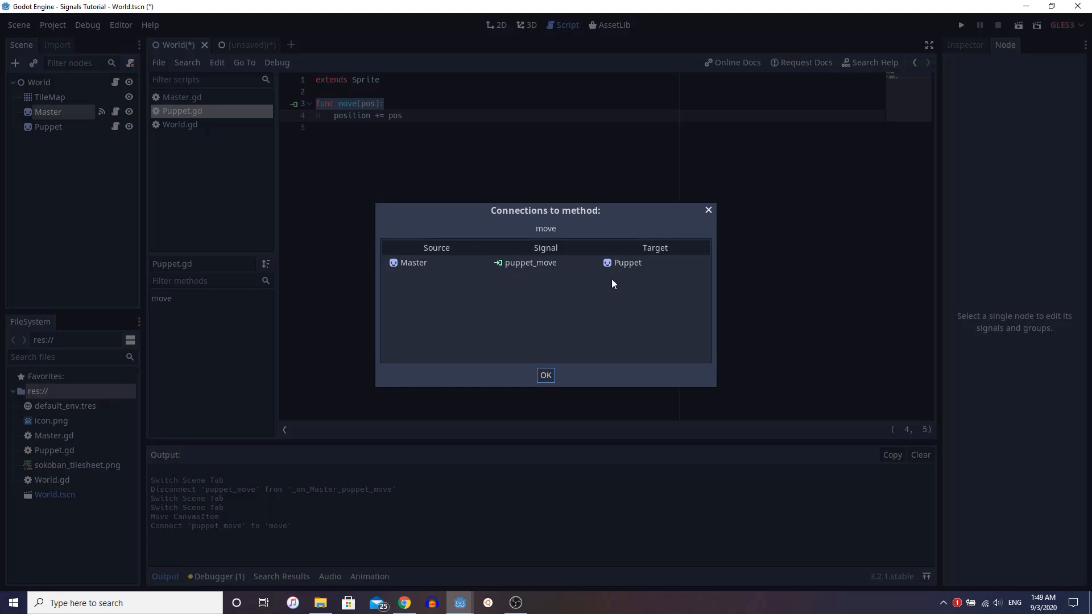
{"action": "left_click", "coordinate": [545, 374]}
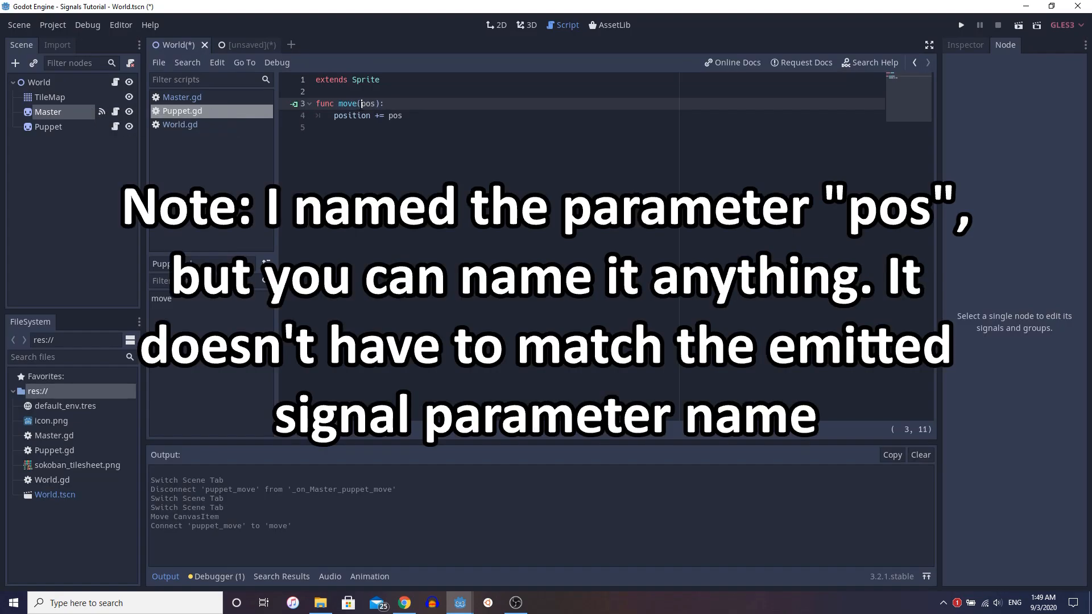
{"action": "double_click", "coordinate": [361, 103]}
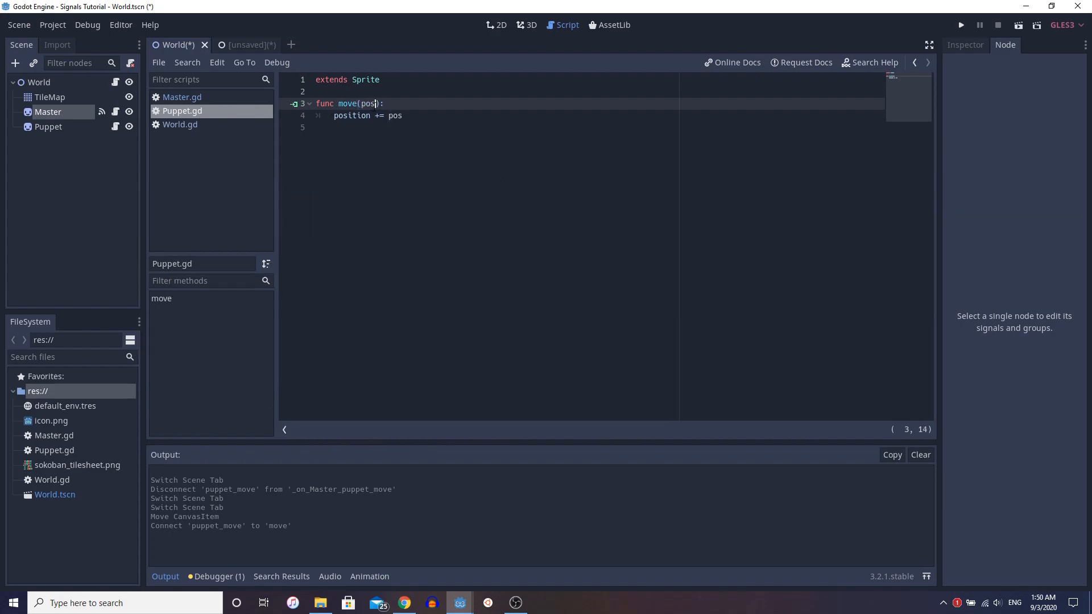
{"action": "left_click", "coordinate": [182, 97]}
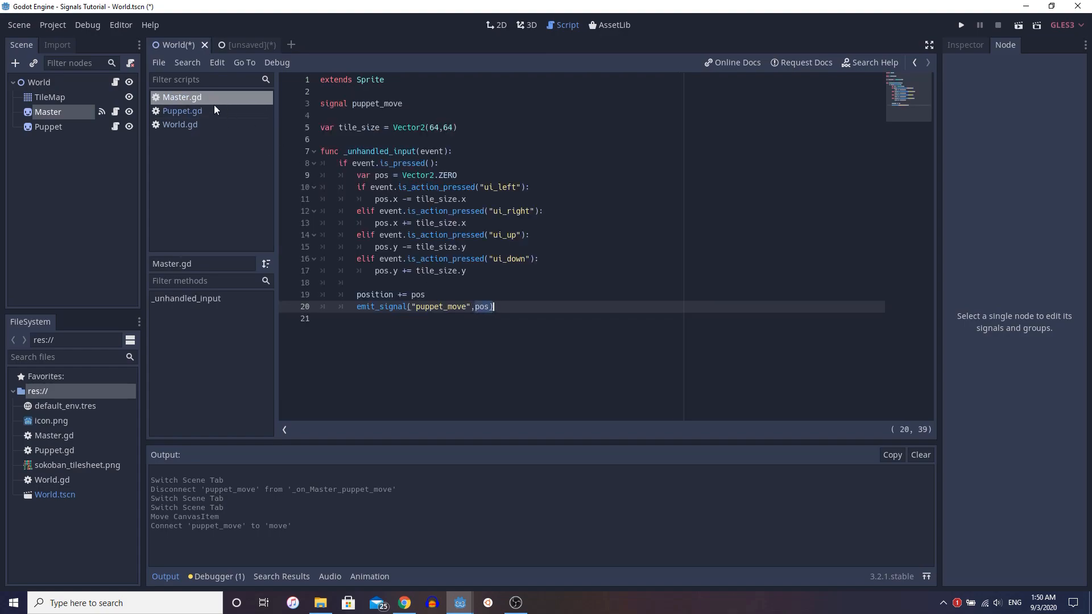
{"action": "left_click", "coordinate": [181, 111]}
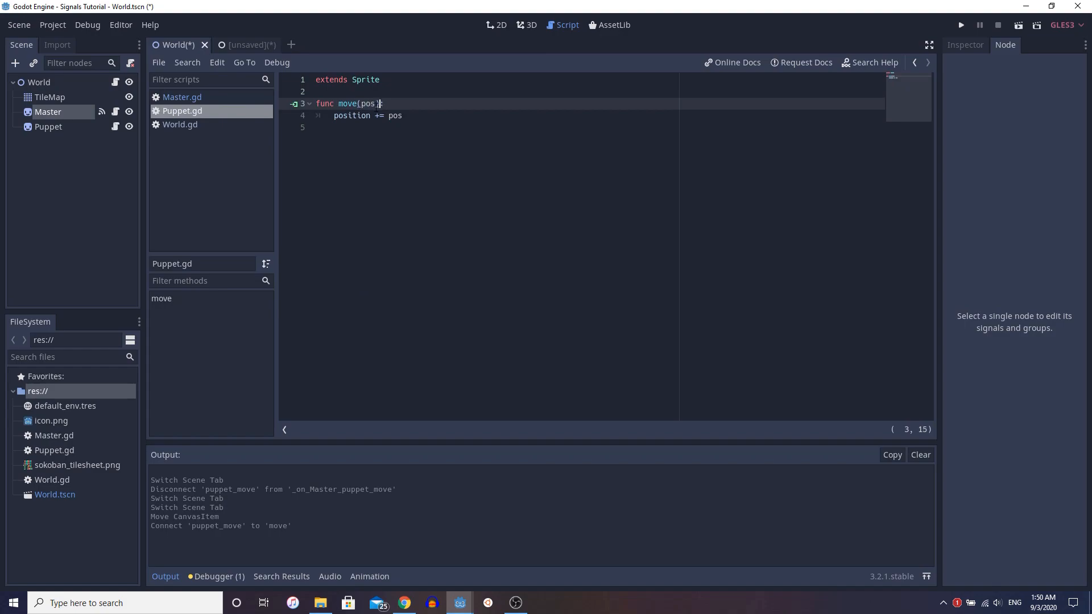
{"action": "key", "text": "Backspace"}
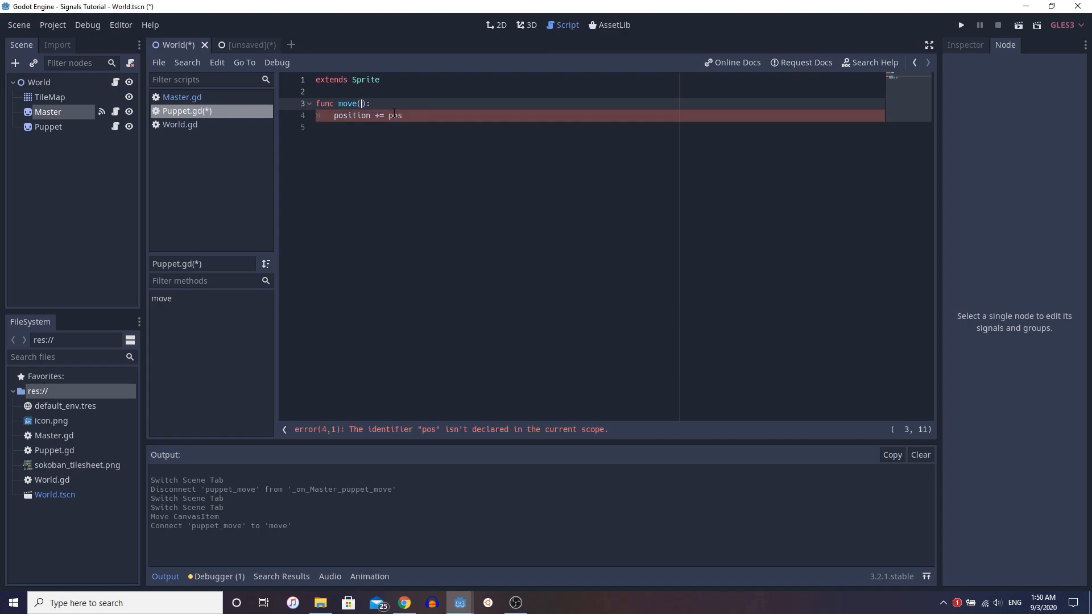
{"action": "type", "text": "pos"}
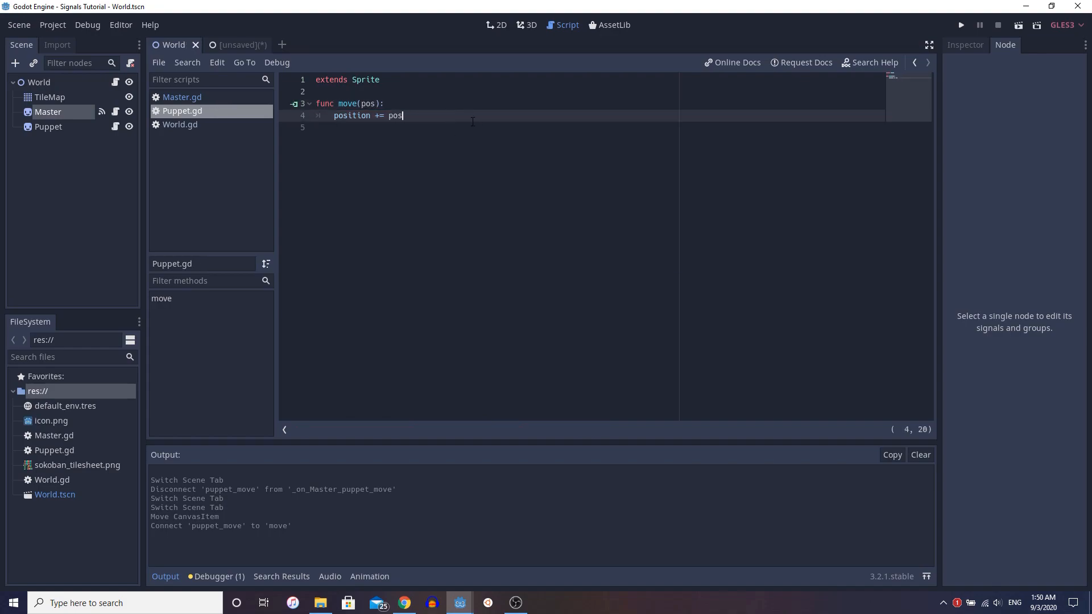
{"action": "mouse_move", "coordinate": [282, 115]}
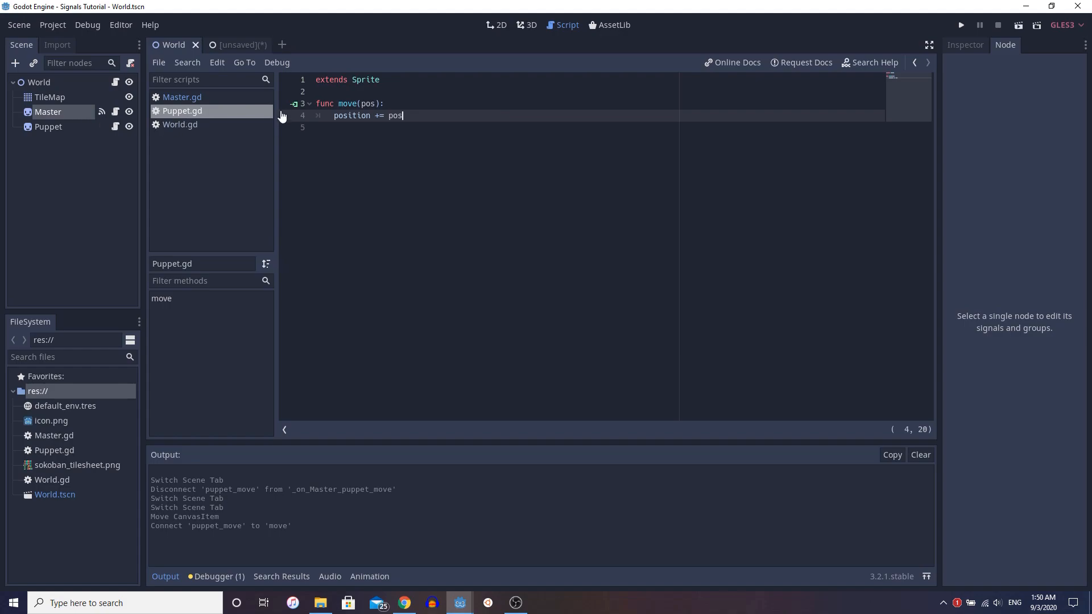
Select Puppet and Master in the scene and run the game to test puppet movement
{"action": "left_click", "coordinate": [115, 127]}
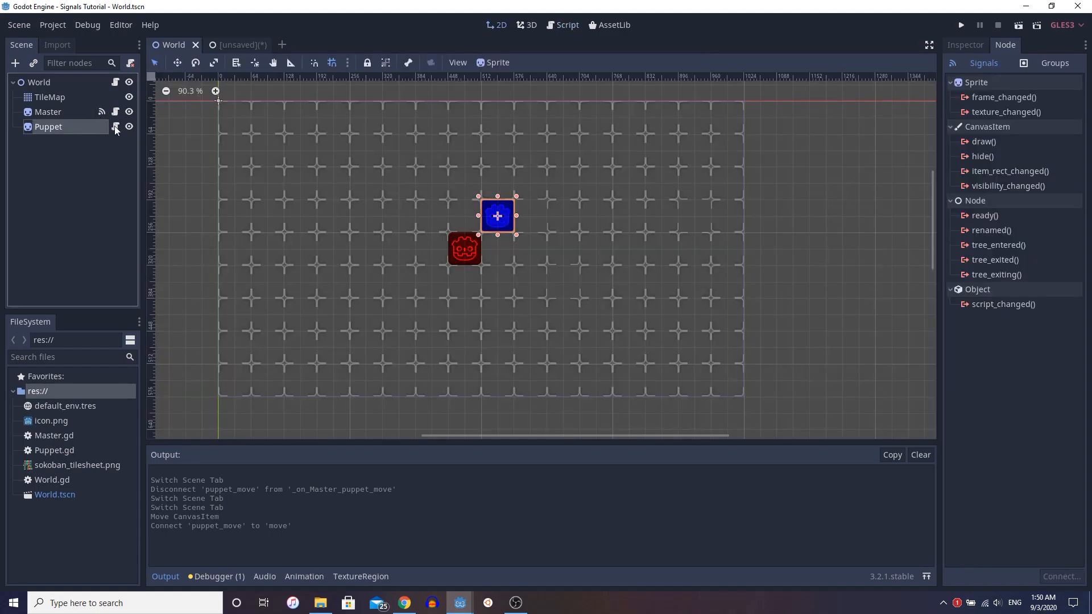
{"action": "left_click", "coordinate": [567, 25]}
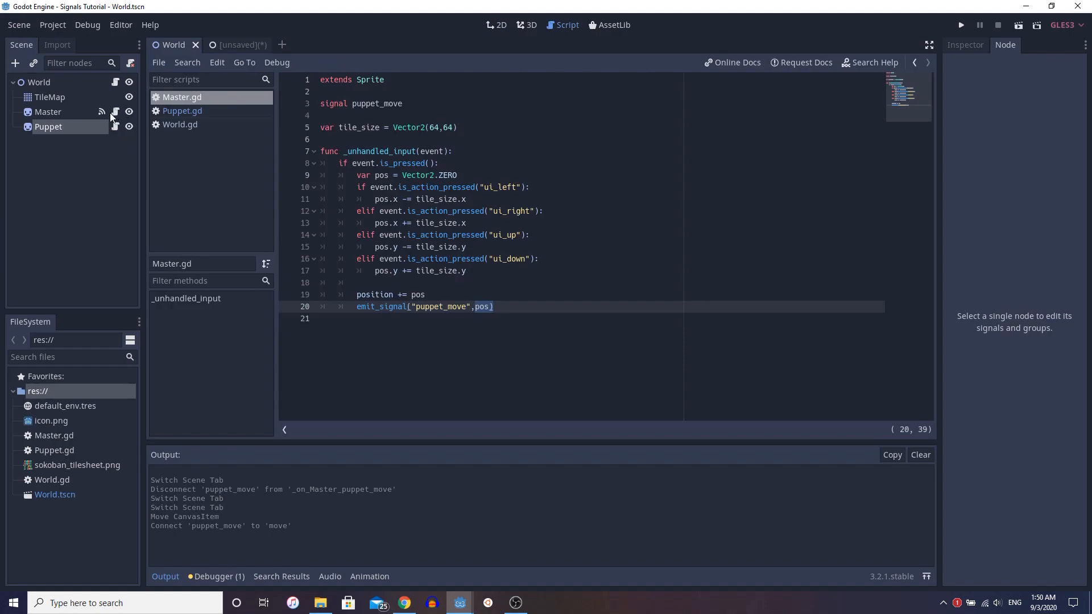
{"action": "left_click", "coordinate": [47, 111]}
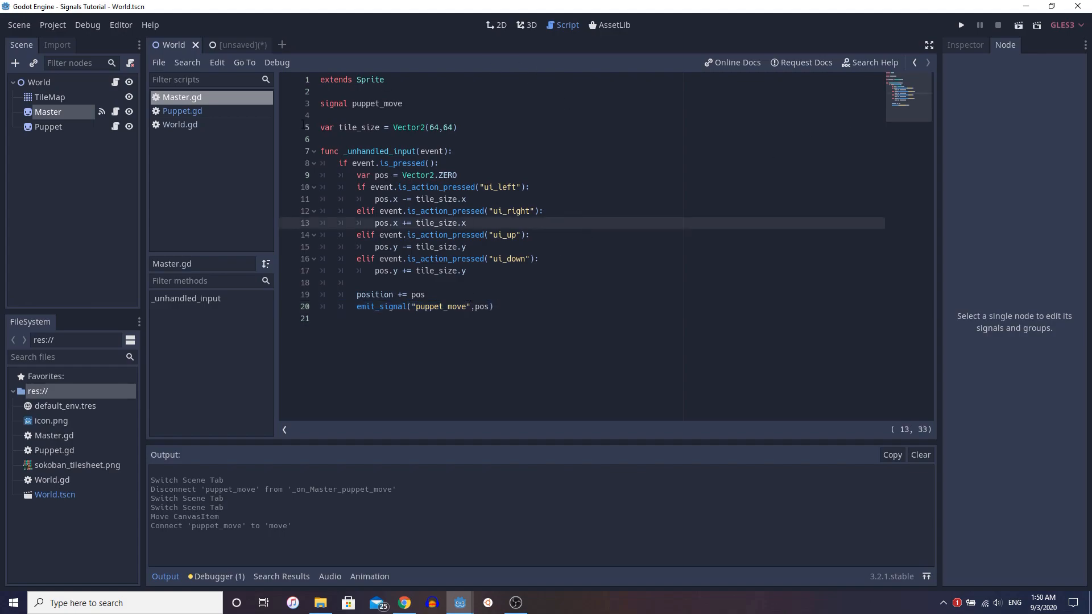
{"action": "left_click", "coordinate": [960, 25]}
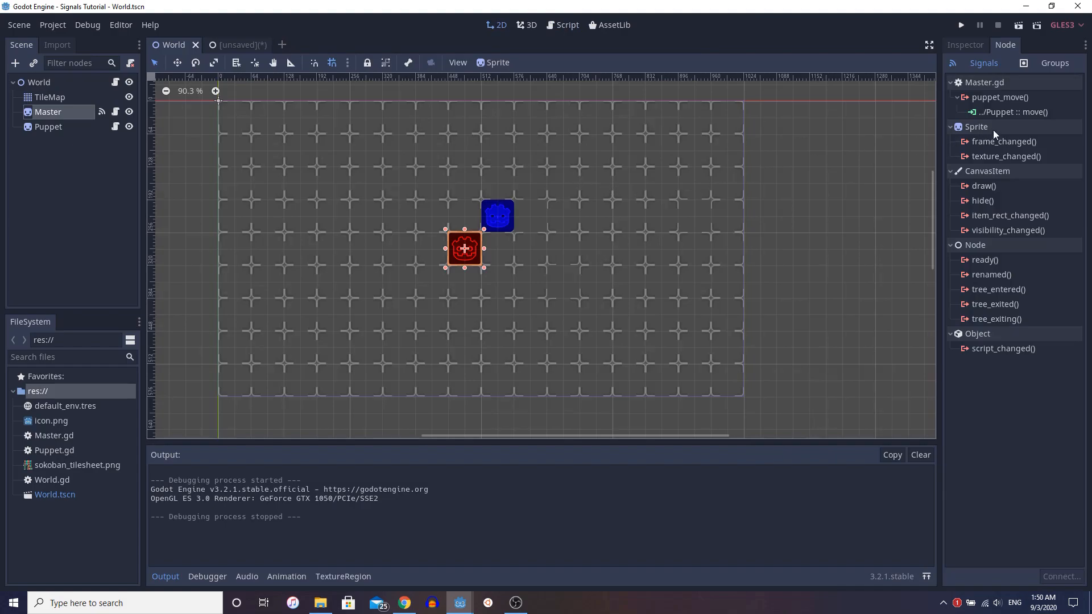
Disconnect puppet_move from Puppet's move and open World.gd with its connect syntax comment
{"action": "right_click", "coordinate": [1007, 111]}
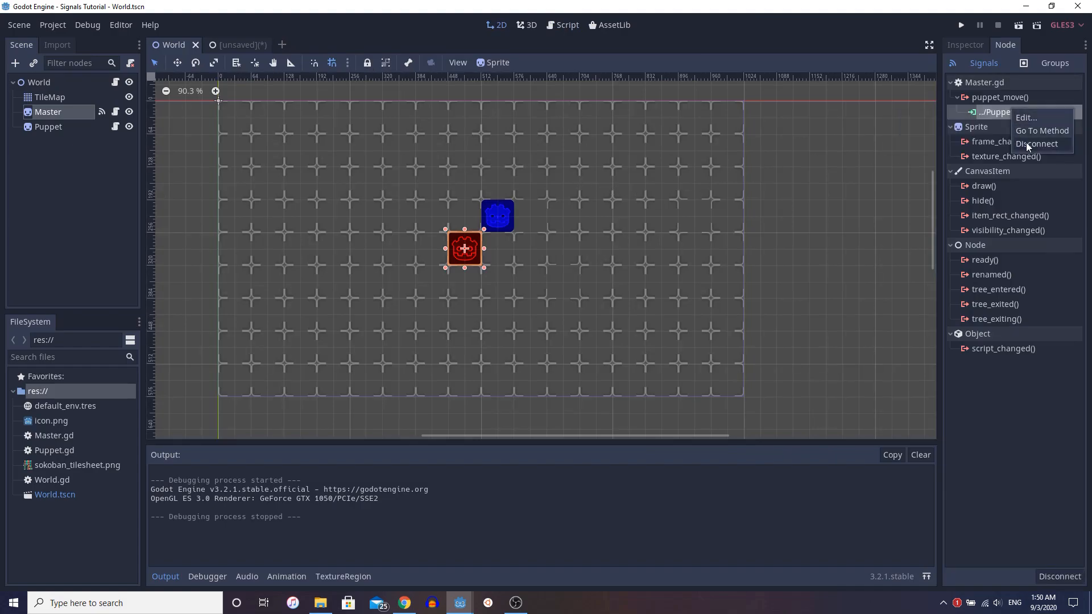
{"action": "left_click", "coordinate": [1037, 143]}
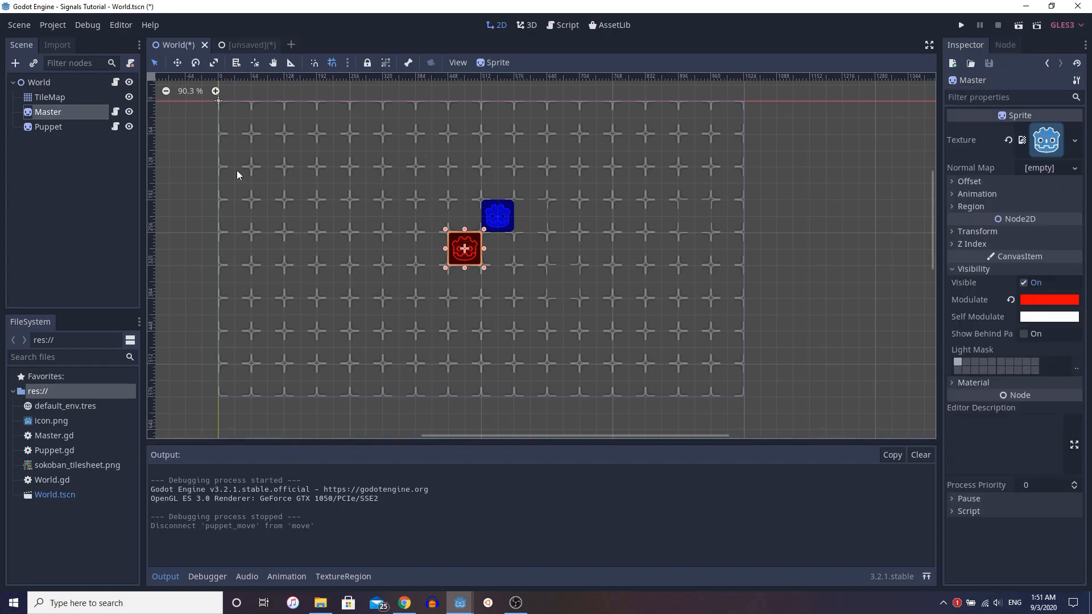
{"action": "left_click", "coordinate": [567, 24]}
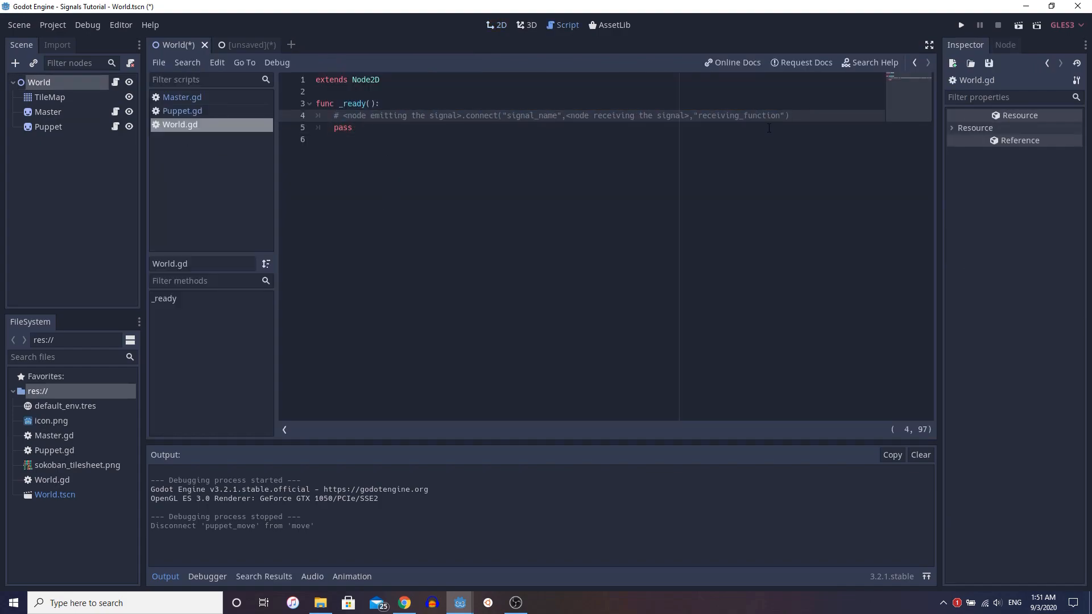
Add $Master.connect("puppet_move", $Puppet, "move") above pass in World.gd's _ready
{"action": "left_click", "coordinate": [344, 127]}
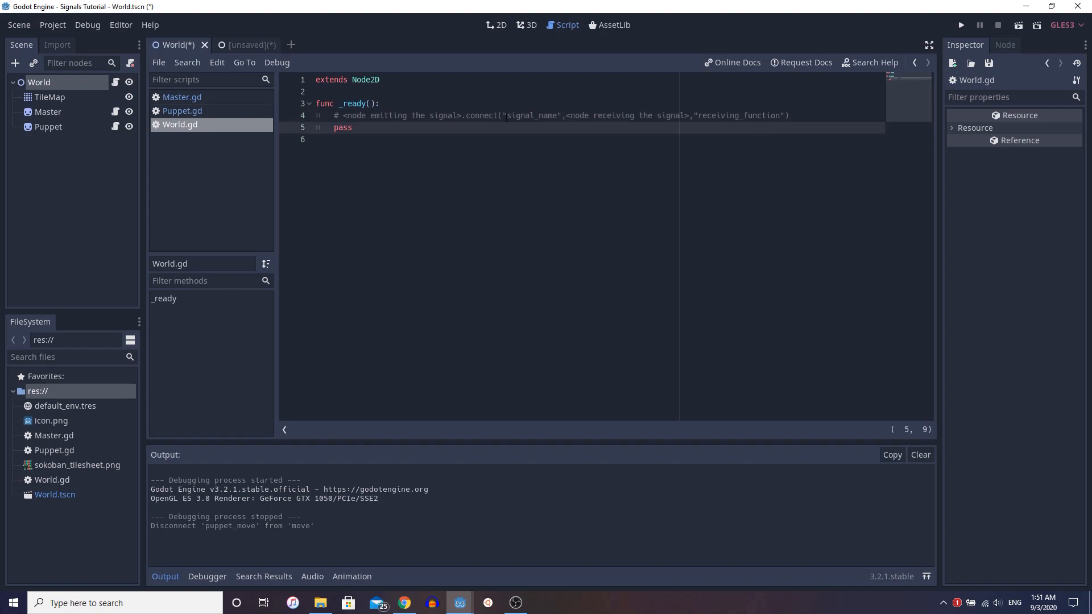
{"action": "left_click", "coordinate": [335, 127]}
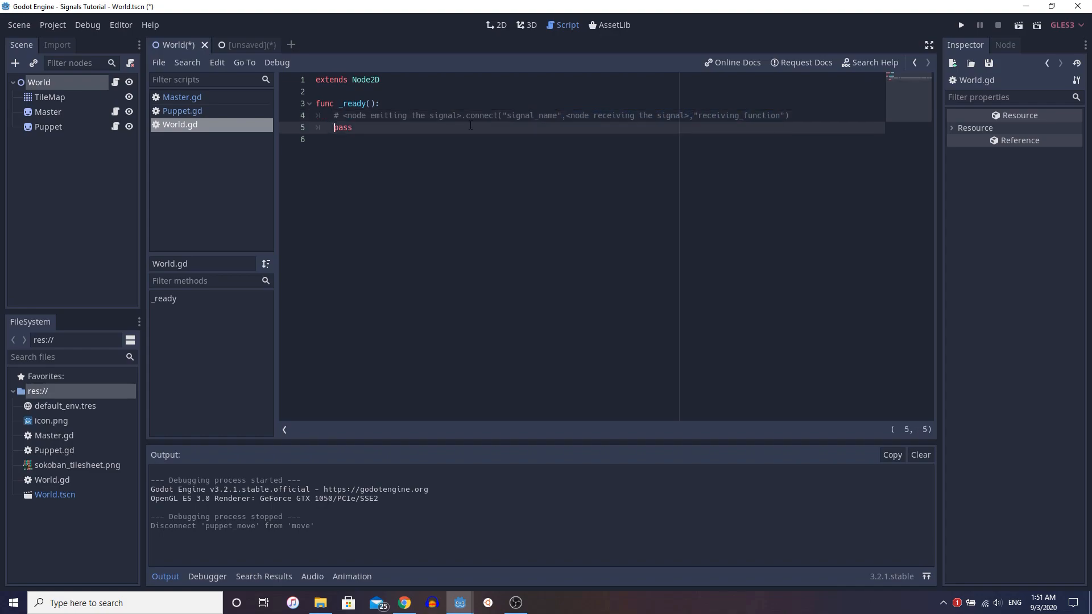
{"action": "key", "text": "enter"}
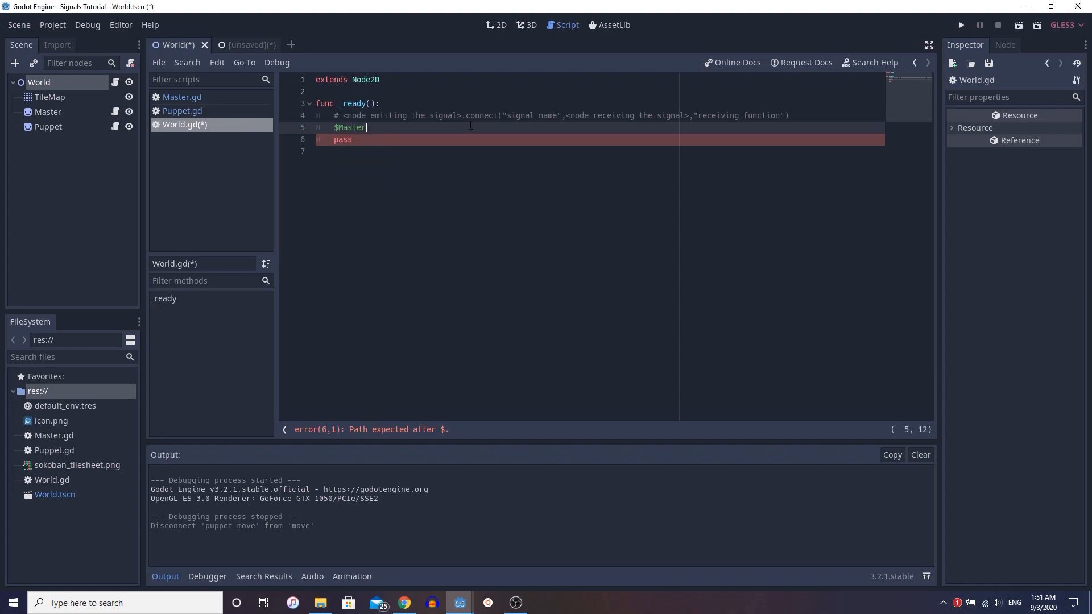
{"action": "type", "text": ".connect()"}
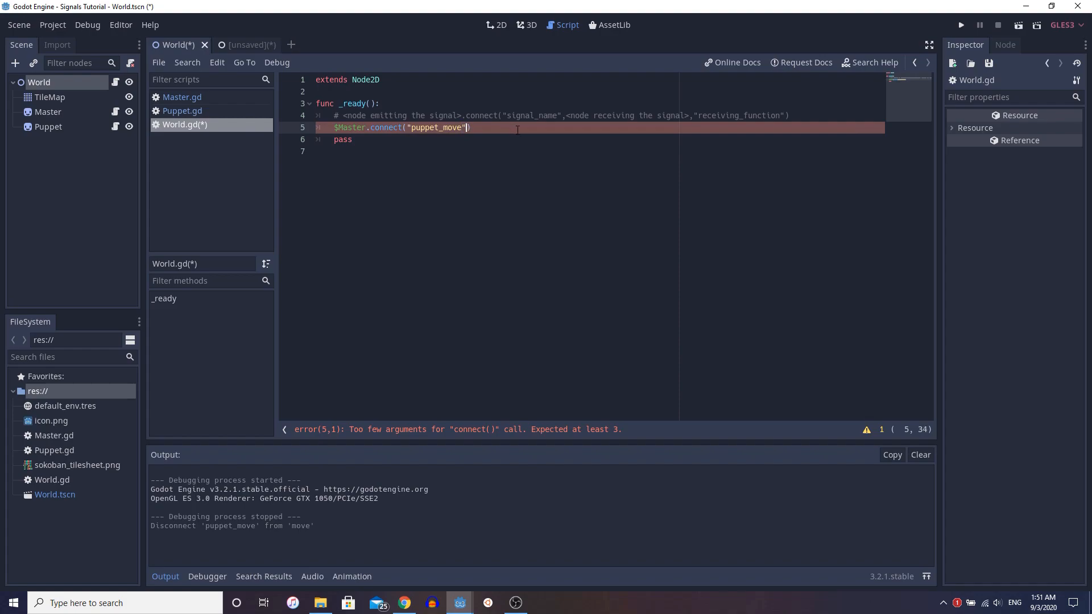
{"action": "type", "text": ","}
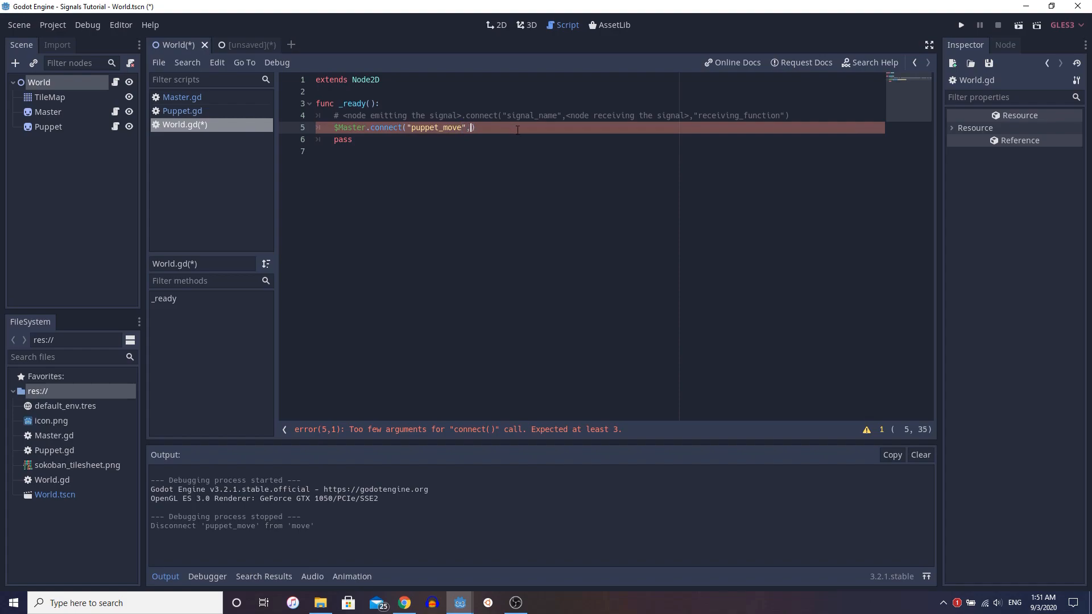
{"action": "type", "text": ","}
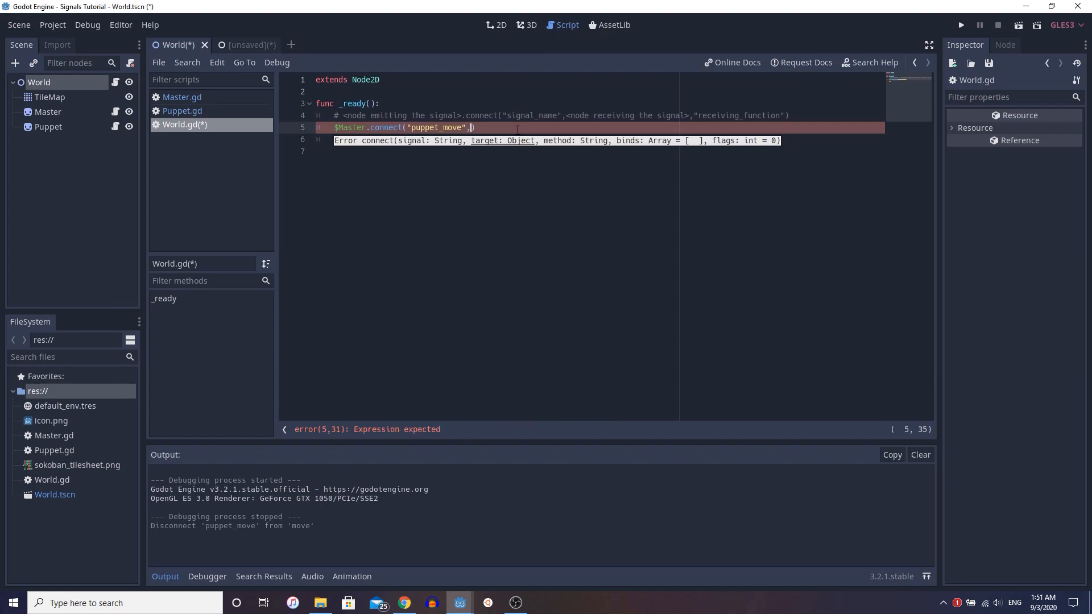
{"action": "type", "text": "$Puppet"}
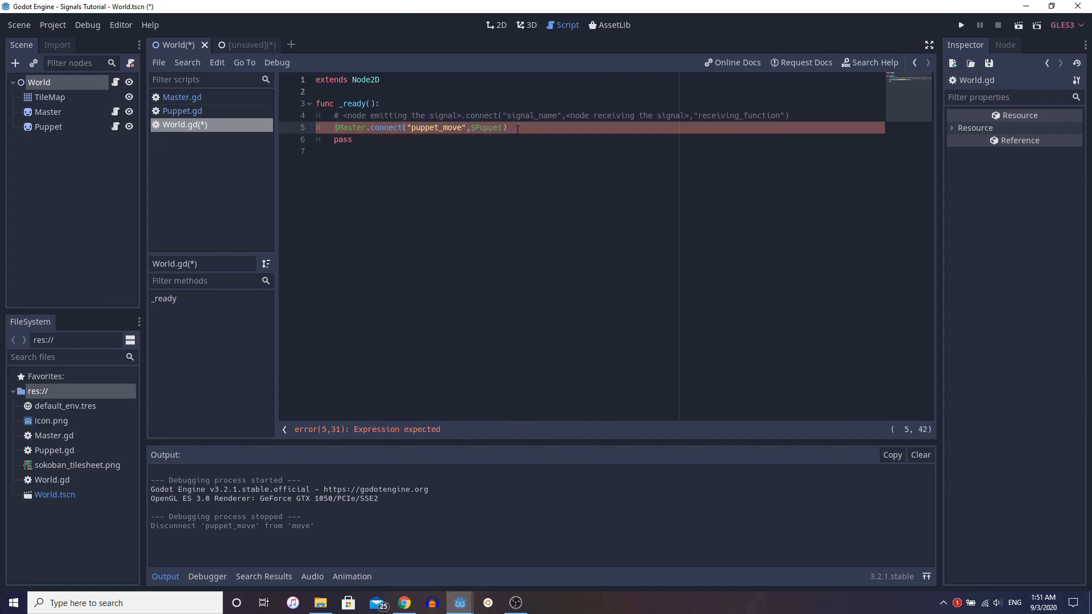
{"action": "type", "text": ","}
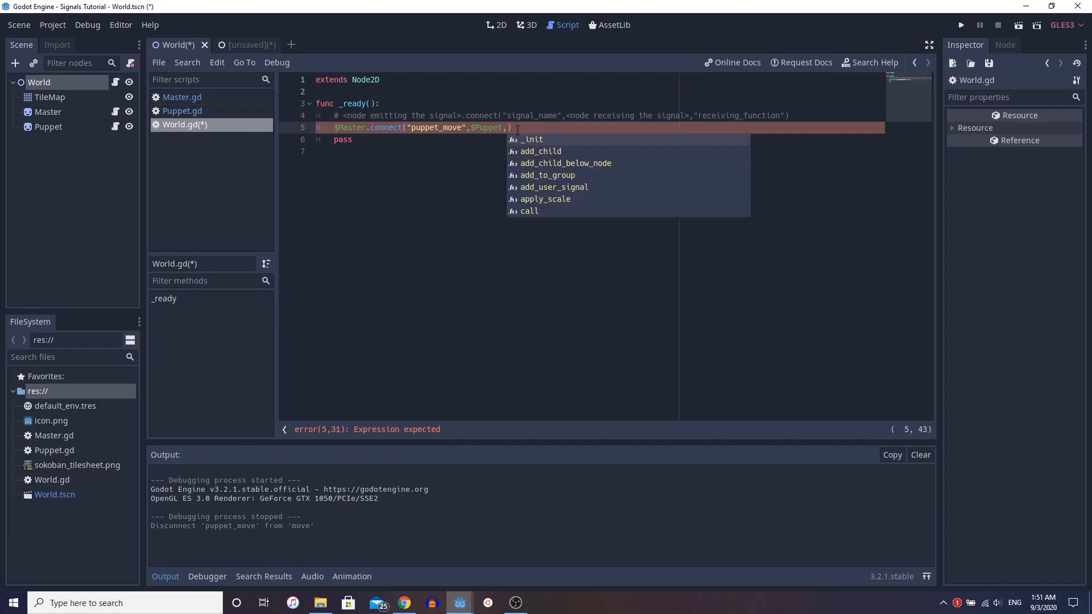
{"action": "type", "text": "\""}
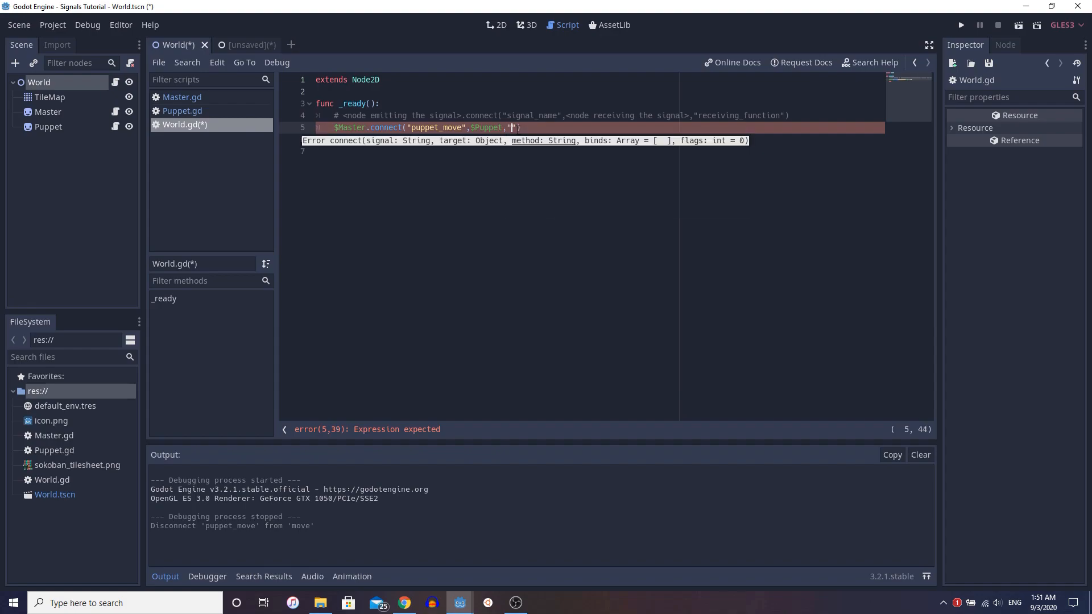
{"action": "type", "text": "move"}
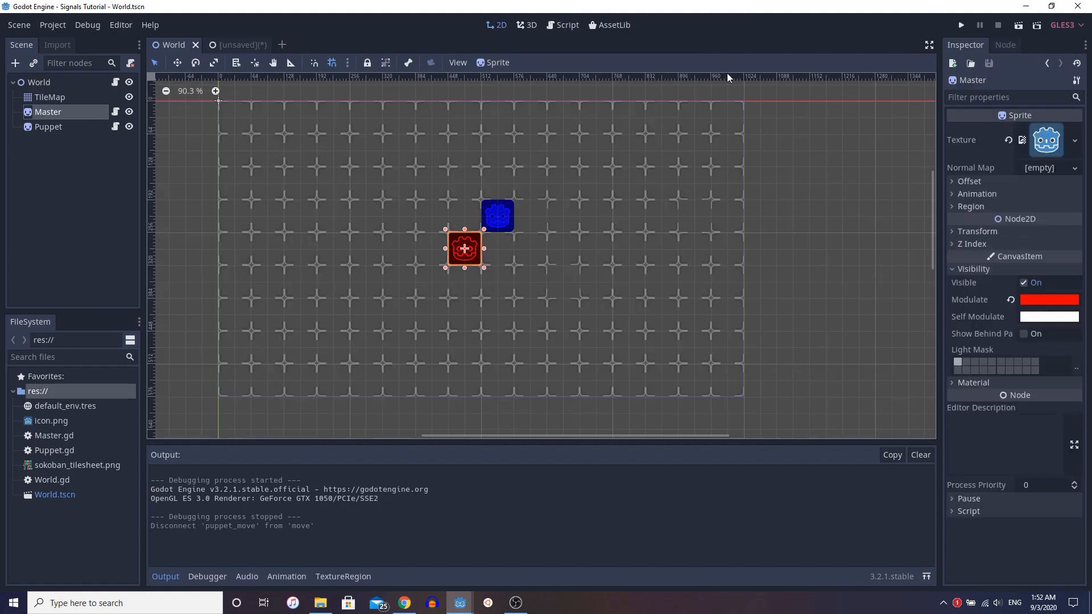
Run the game, view Puppet.gd, then comment out World.gd's connect line and add pass
{"action": "left_click", "coordinate": [961, 25]}
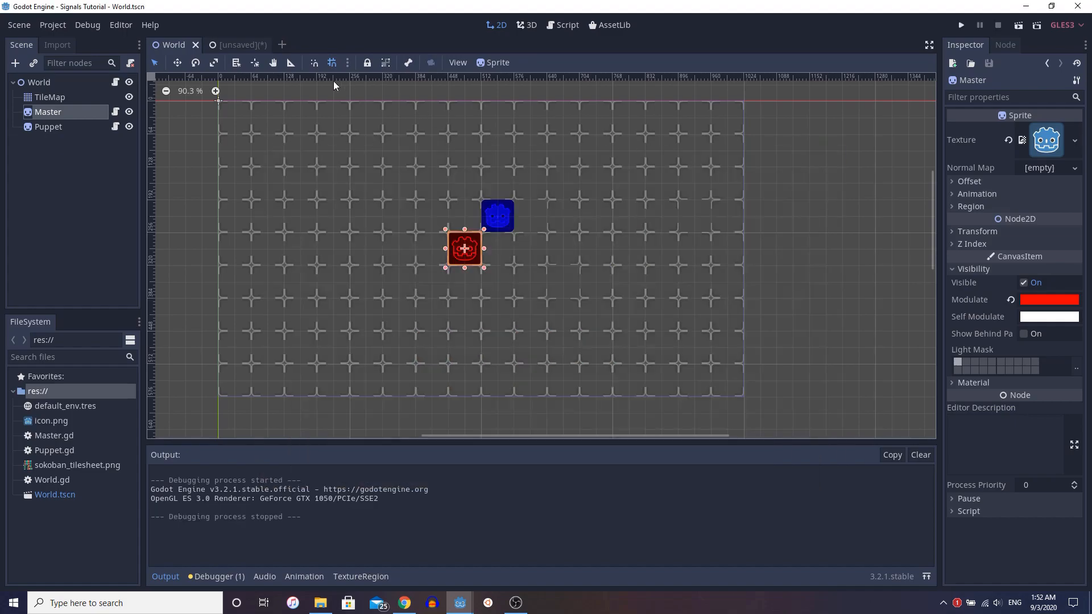
{"action": "left_click", "coordinate": [567, 24]}
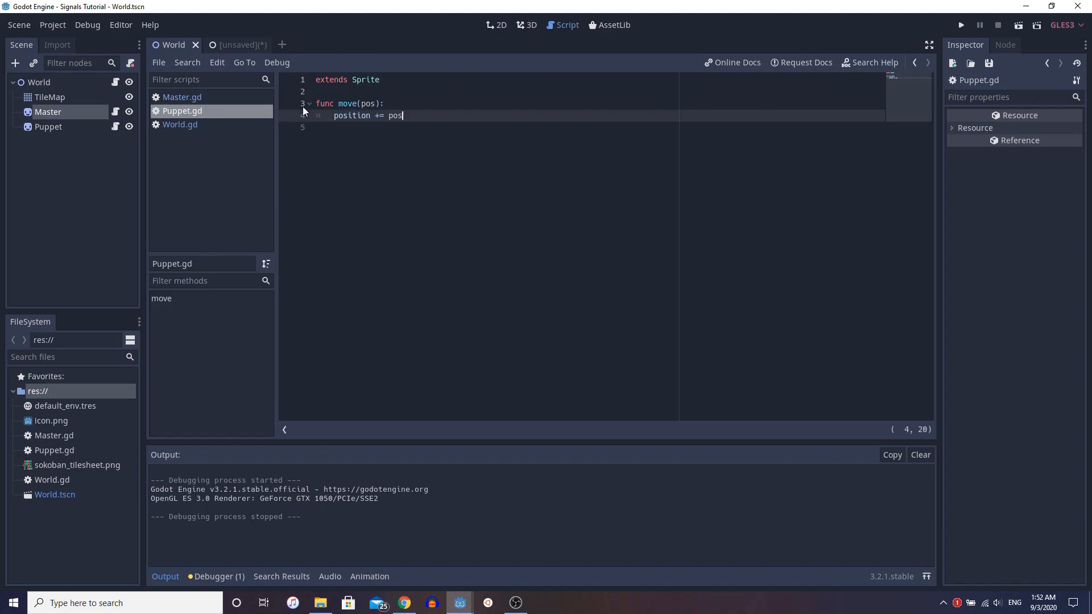
{"action": "mouse_move", "coordinate": [87, 159]}
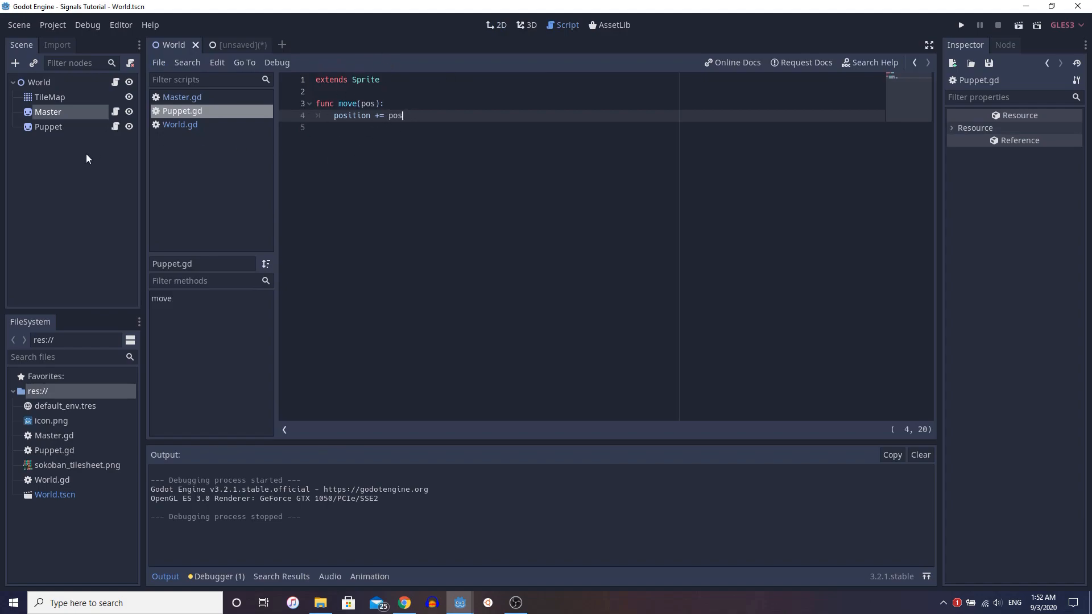
{"action": "left_click", "coordinate": [180, 124]}
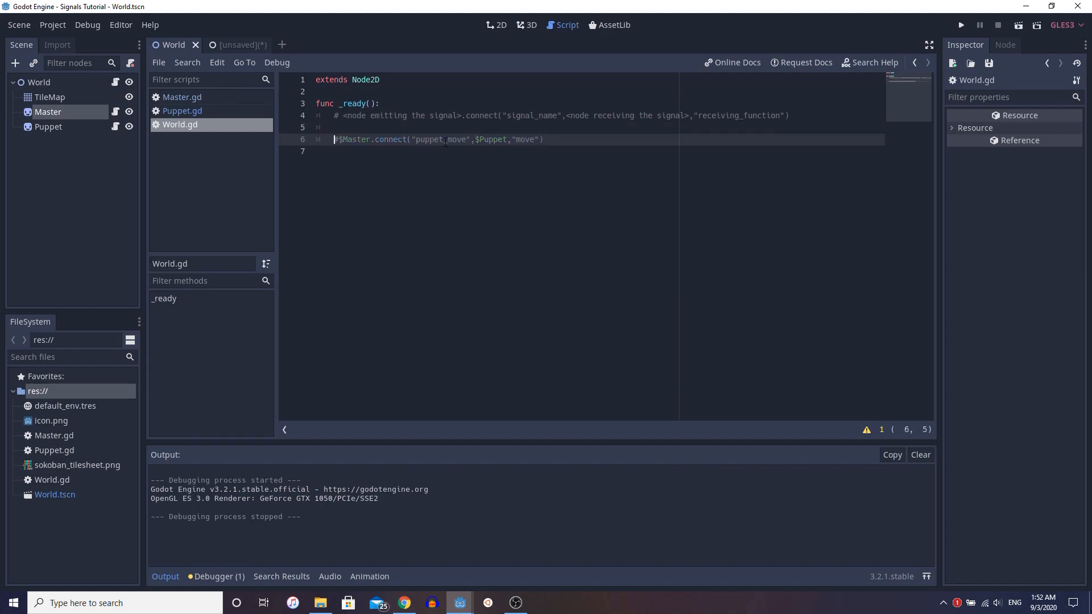
{"action": "type", "text": "pass"}
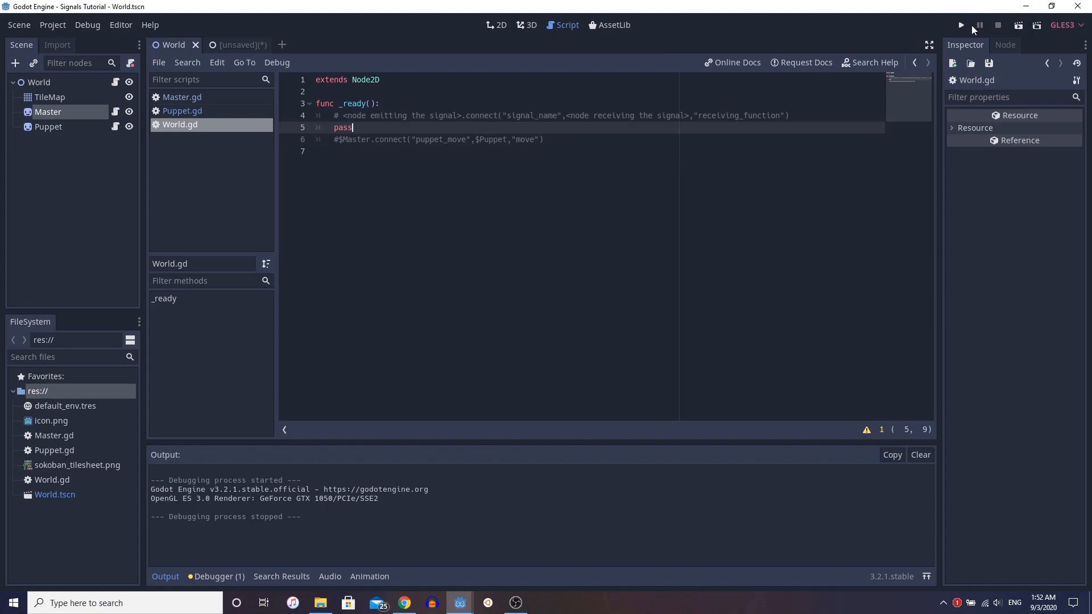
Run and close the game without the connection, then save and return to the 2D scene
{"action": "left_click", "coordinate": [959, 25]}
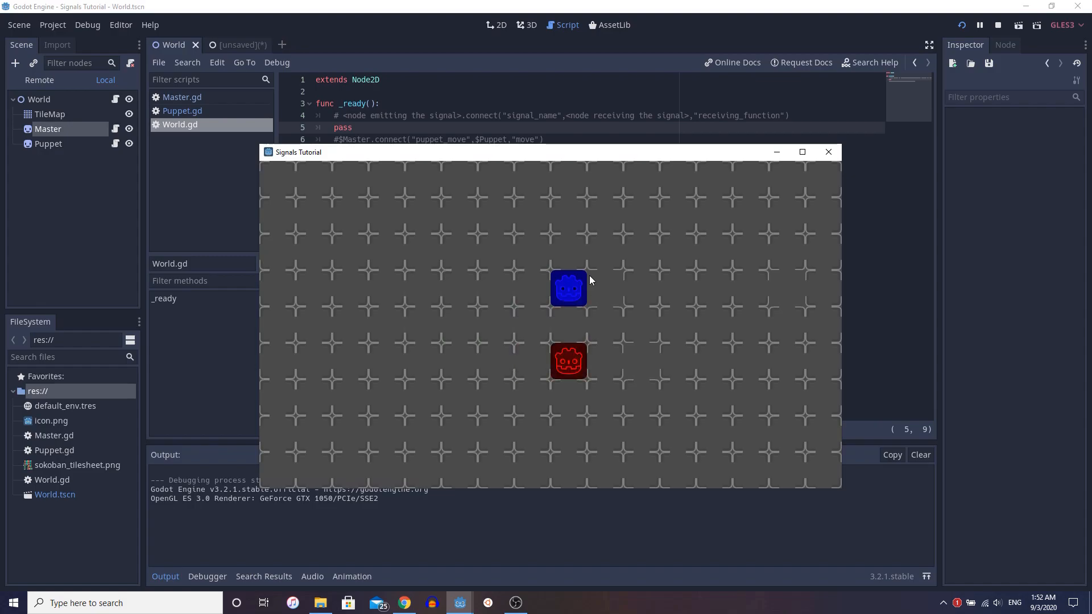
{"action": "left_click", "coordinate": [996, 24]}
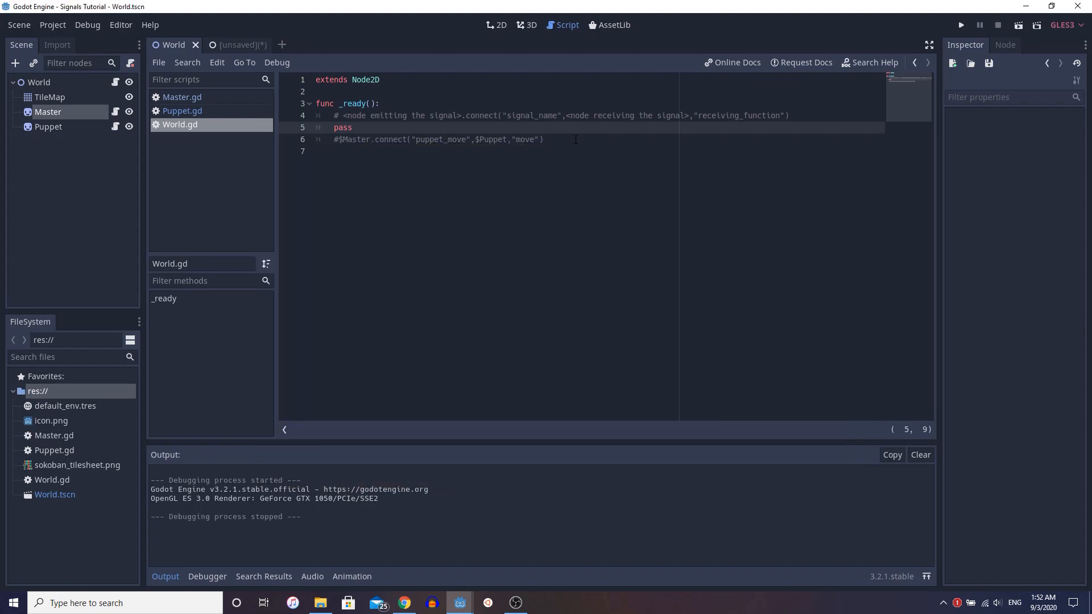
{"action": "key", "text": "ctrl+s"}
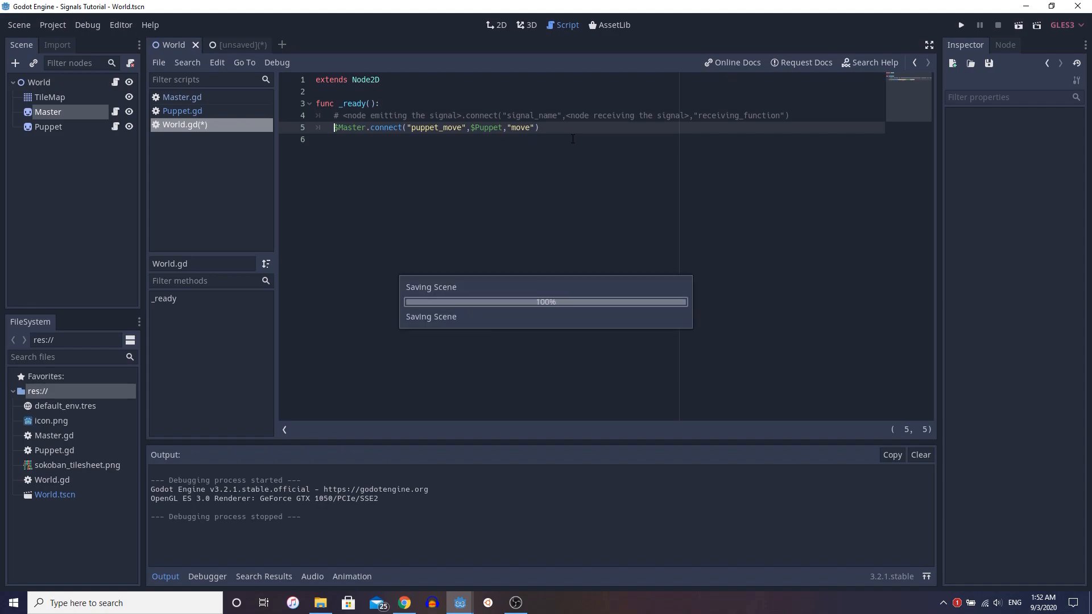
{"action": "left_click", "coordinate": [497, 25]}
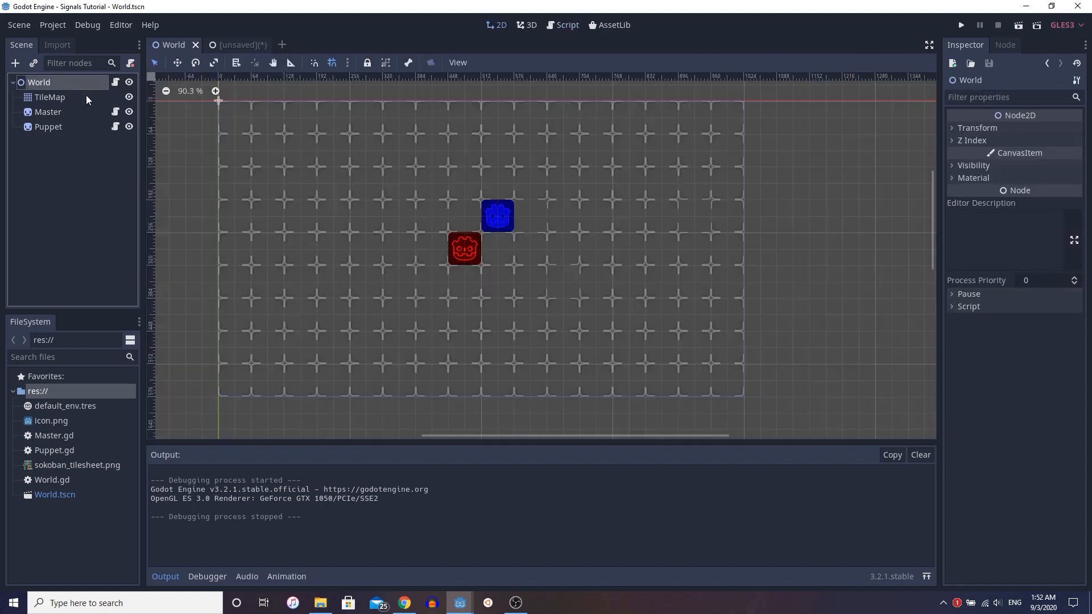
{"action": "mouse_move", "coordinate": [50, 97]}
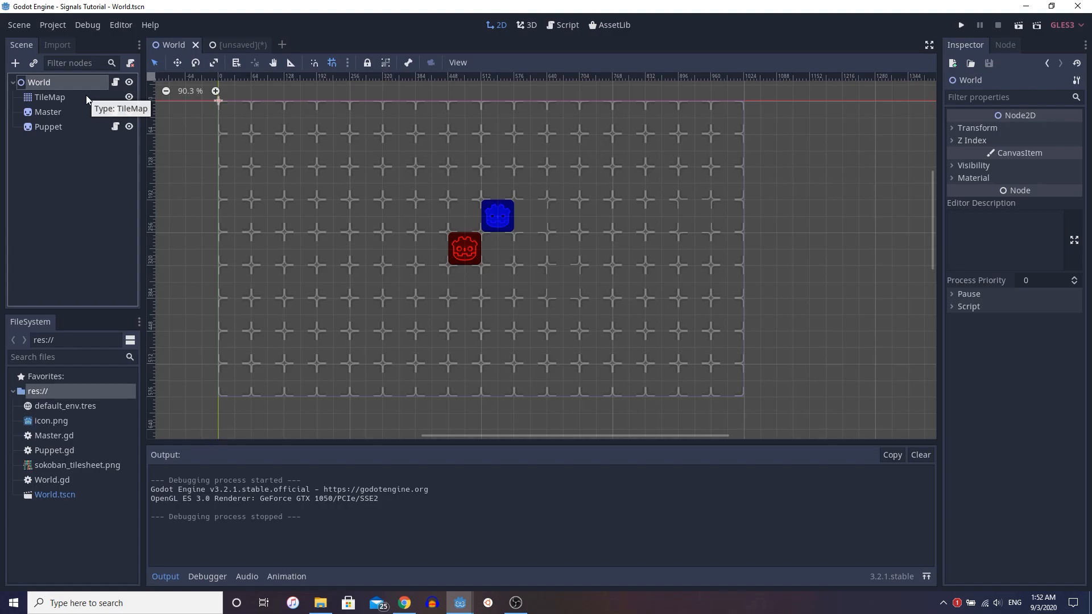
{"action": "mouse_move", "coordinate": [83, 85]}
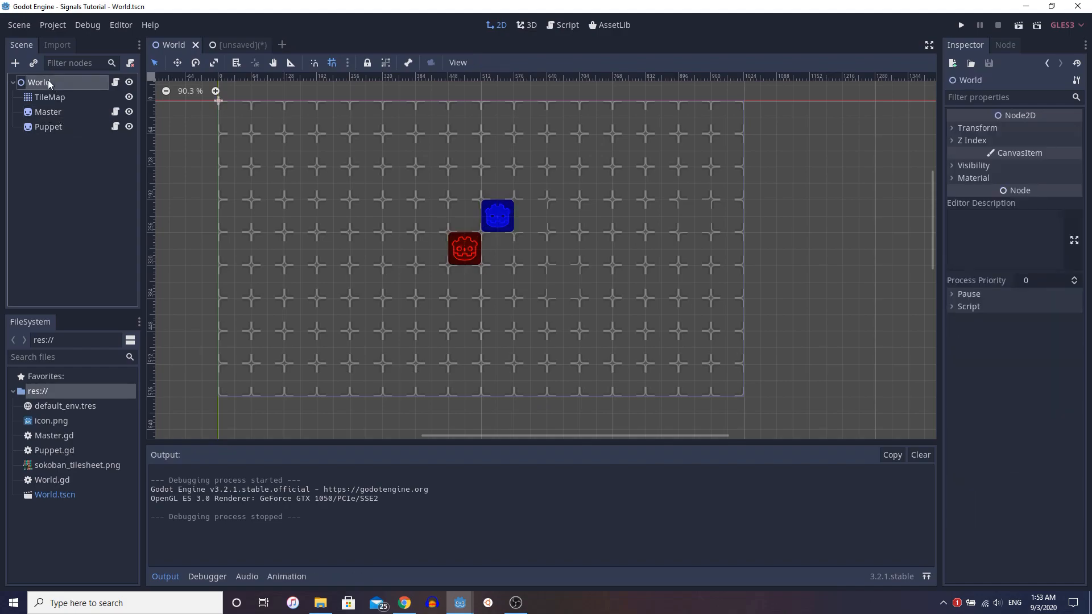
{"action": "left_click", "coordinate": [48, 126]}
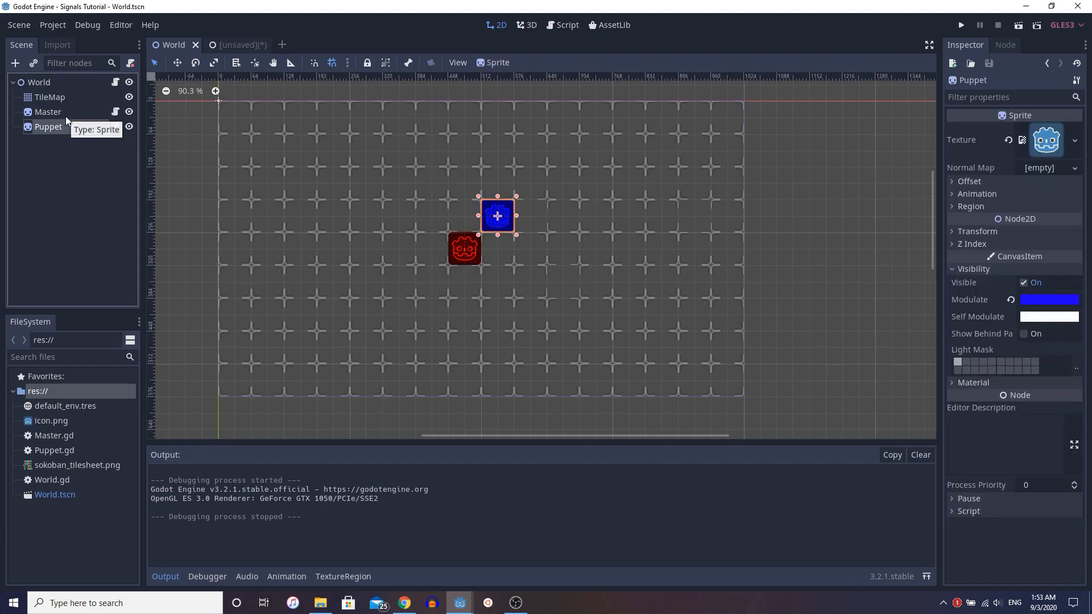
{"action": "left_click", "coordinate": [563, 24]}
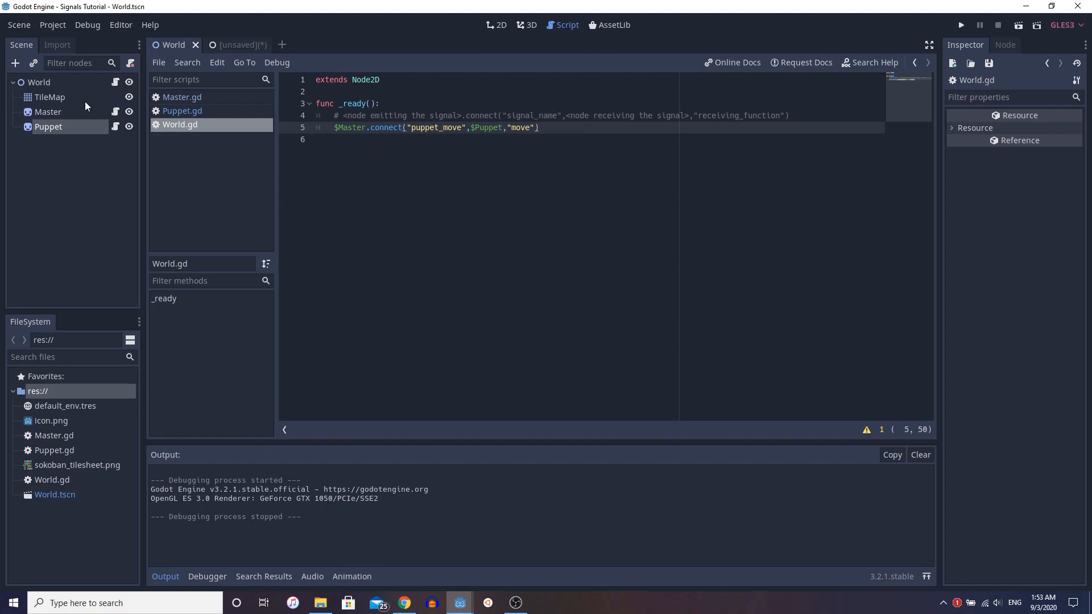
{"action": "left_click", "coordinate": [496, 25]}
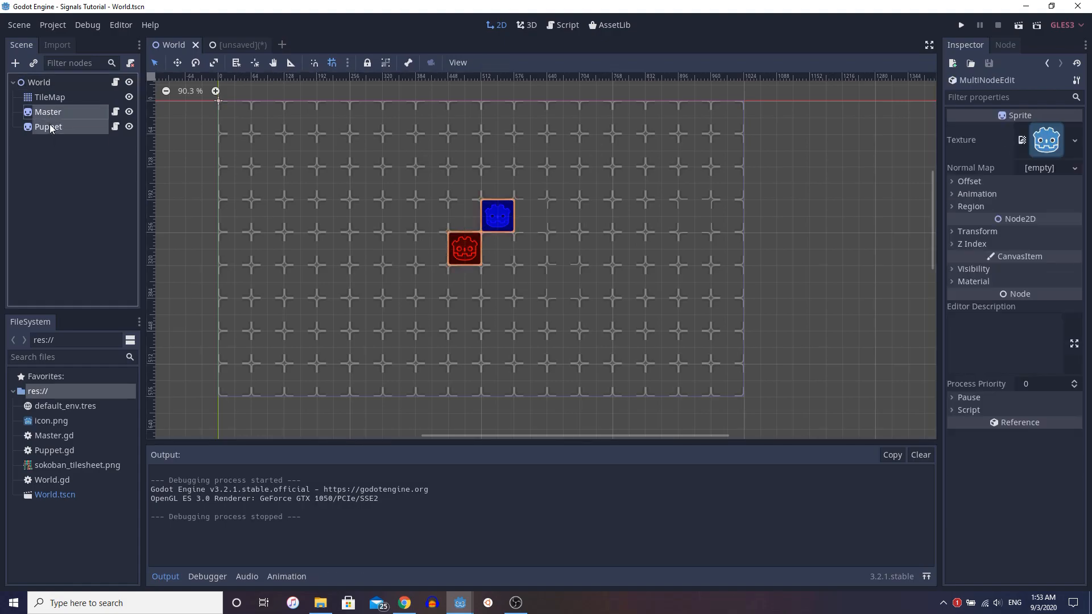
{"action": "left_click", "coordinate": [39, 82]}
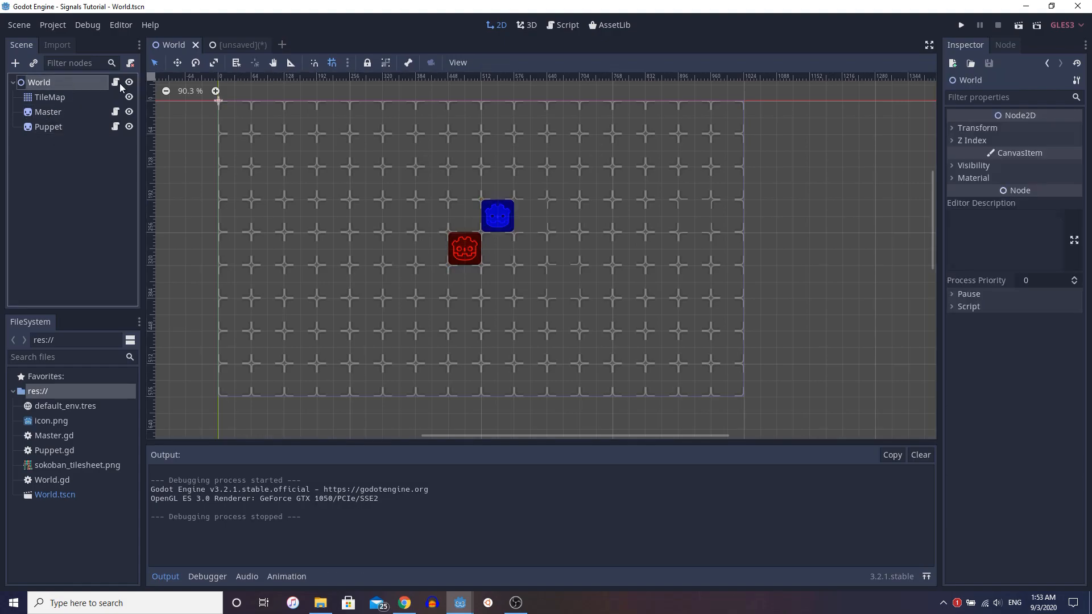
{"action": "left_click", "coordinate": [564, 25]}
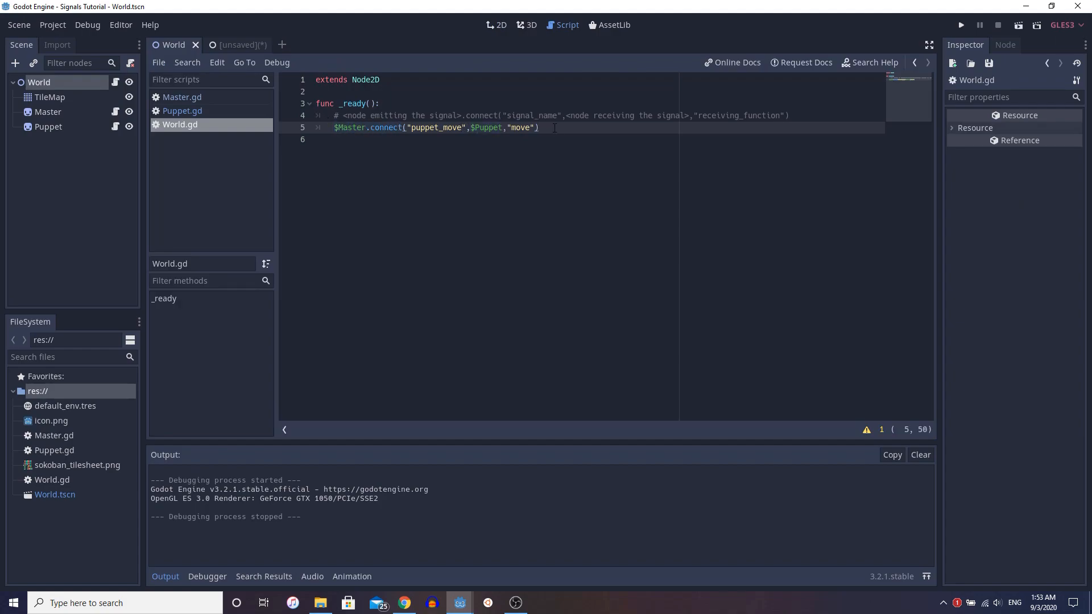
{"action": "double_click", "coordinate": [350, 127]}
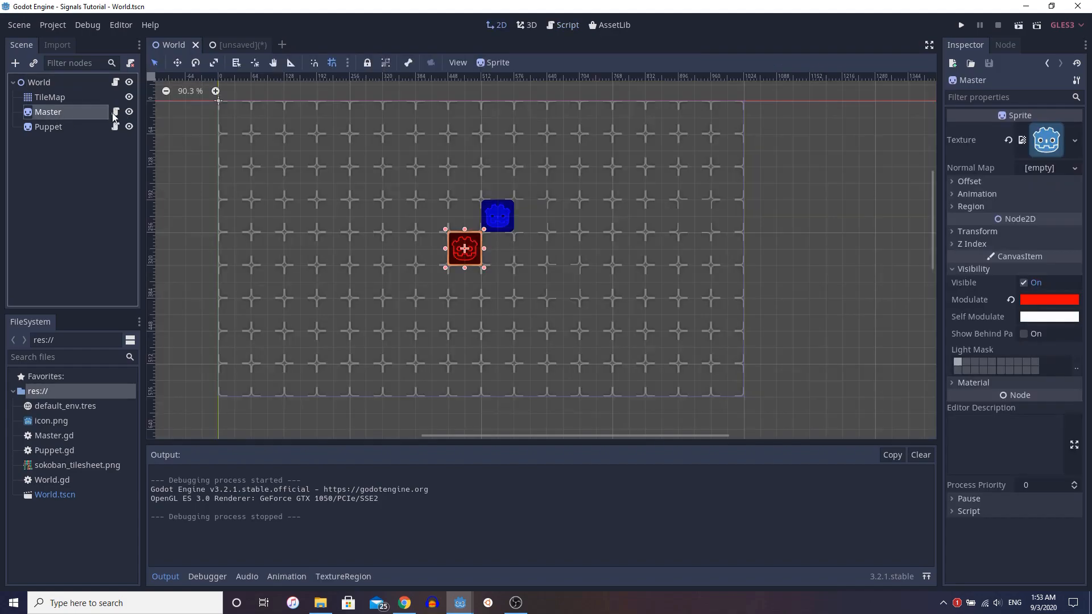
Add func bad_practices(): to Master.gd with get_parent().get_node("Puppet") above pass
{"action": "left_click", "coordinate": [563, 25]}
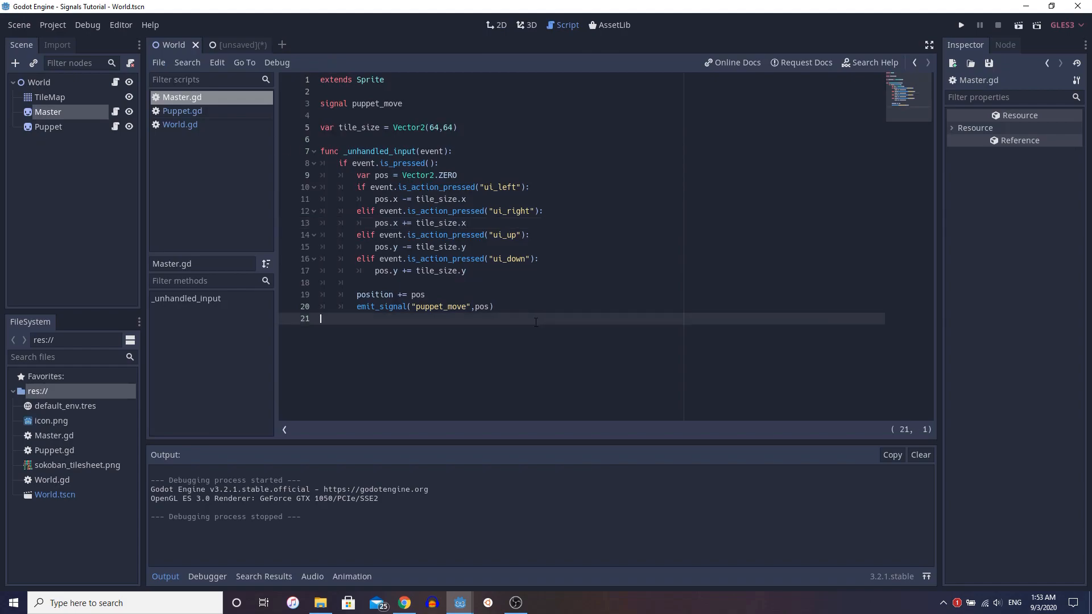
{"action": "type", "text": "fun"}
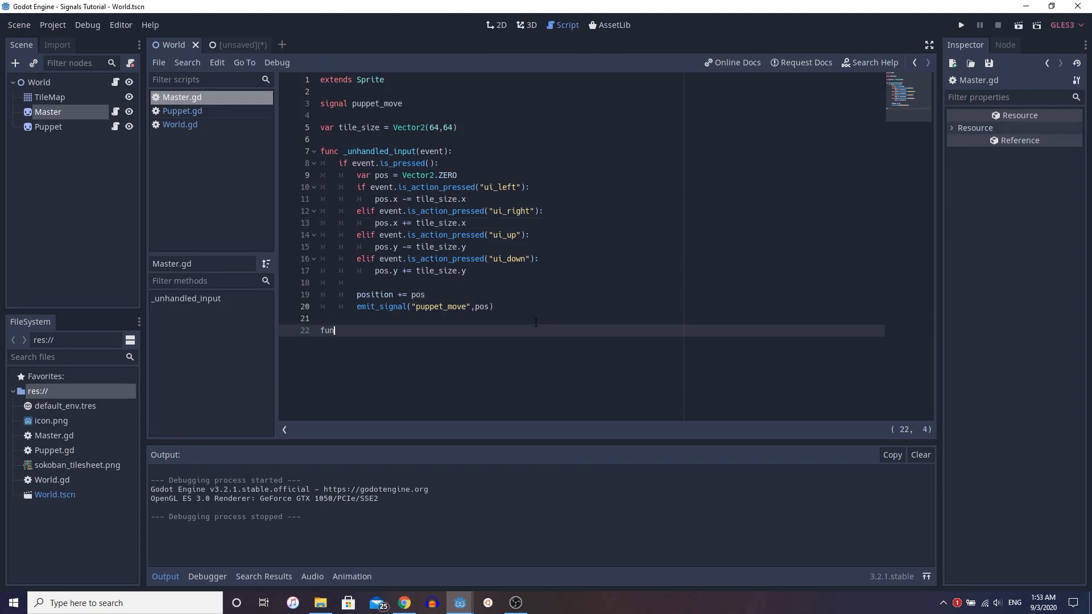
{"action": "type", "text": "b"}
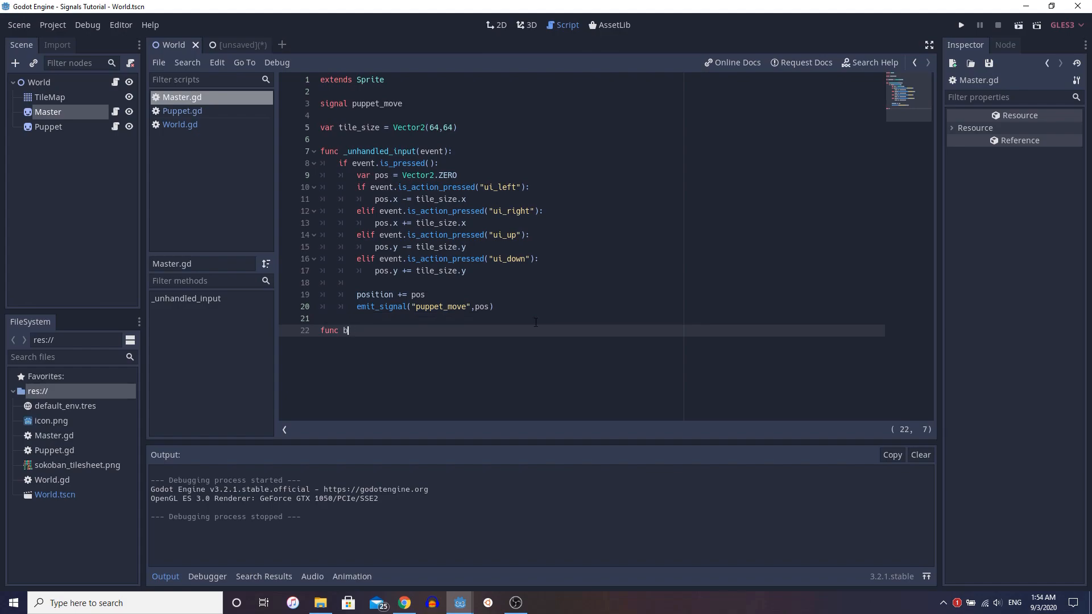
{"action": "type", "text": "ad_practices():"}
{"action": "type", "text": "pas"}
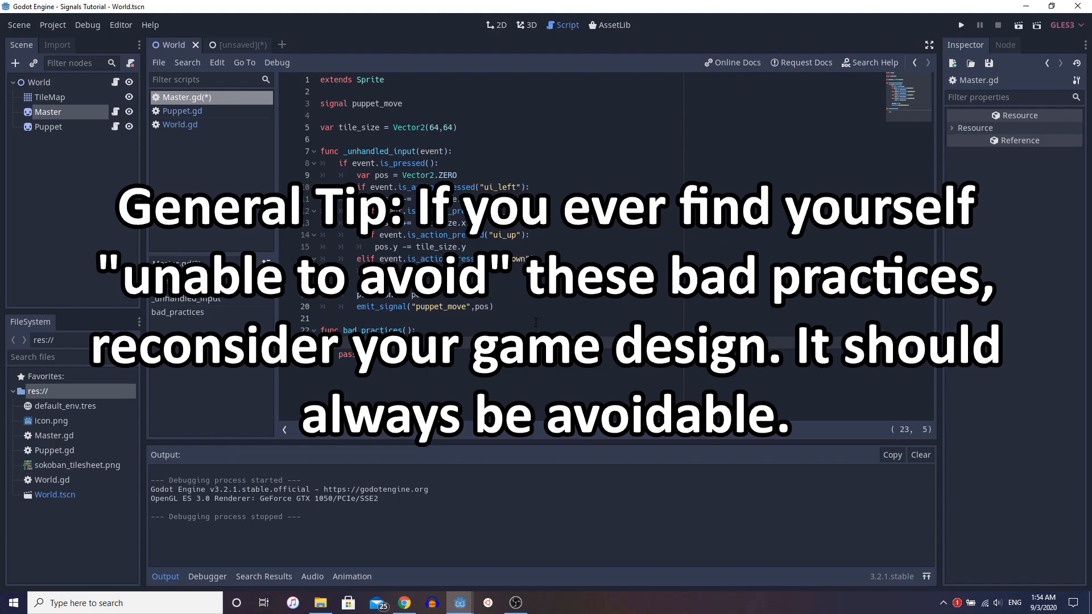
{"action": "type", "text": "get_parent().get_node(\"Puppet"}
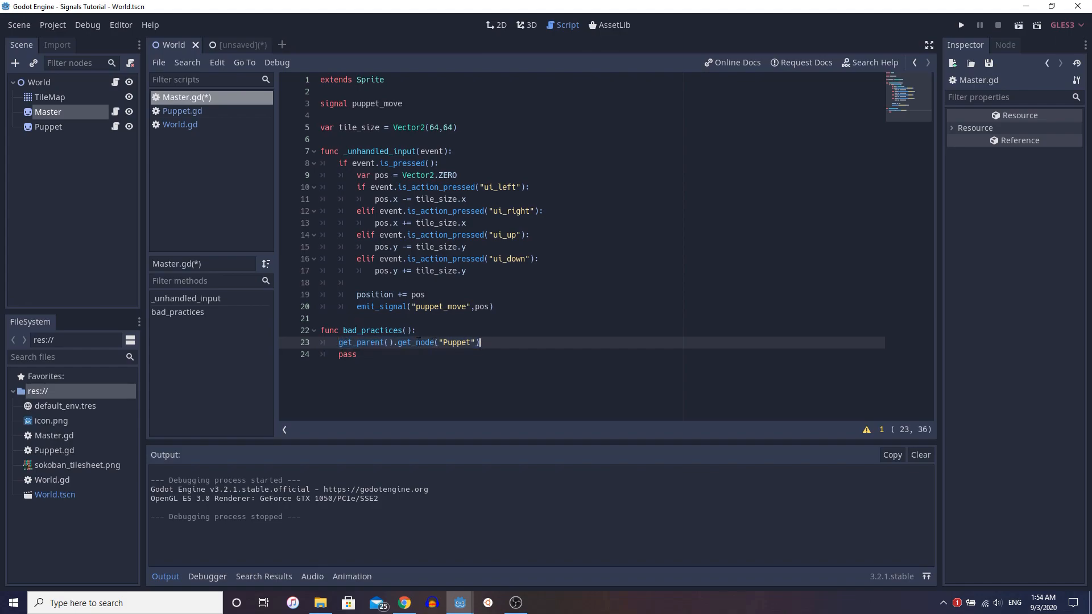
{"action": "double_click", "coordinate": [362, 341]}
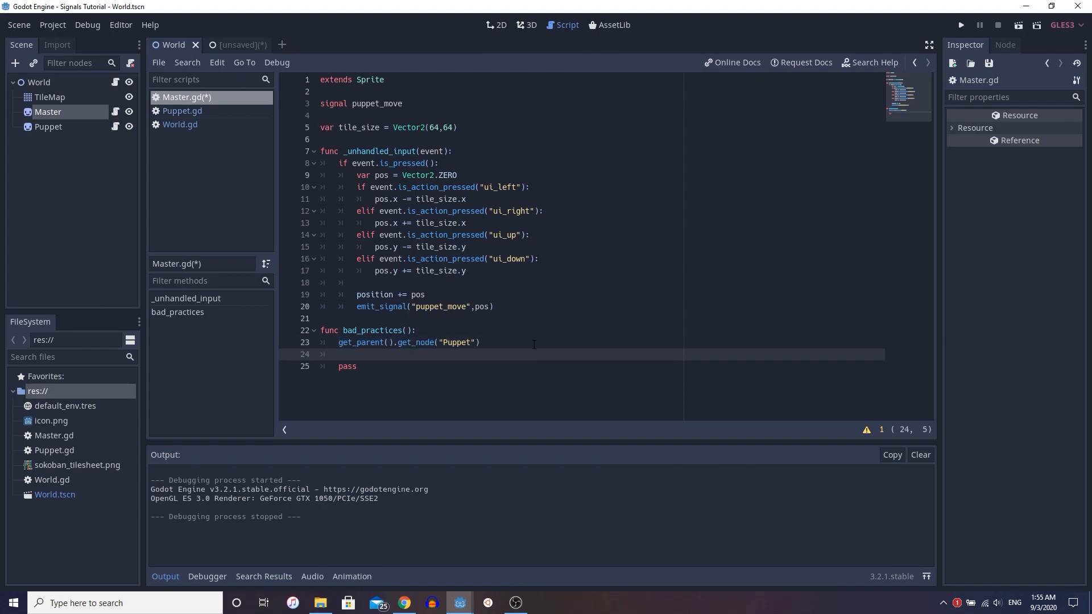
Add get_node("/root/World/Puppet") inside bad_practices and point out the get_parent() example
{"action": "type", "text": "get_node("}
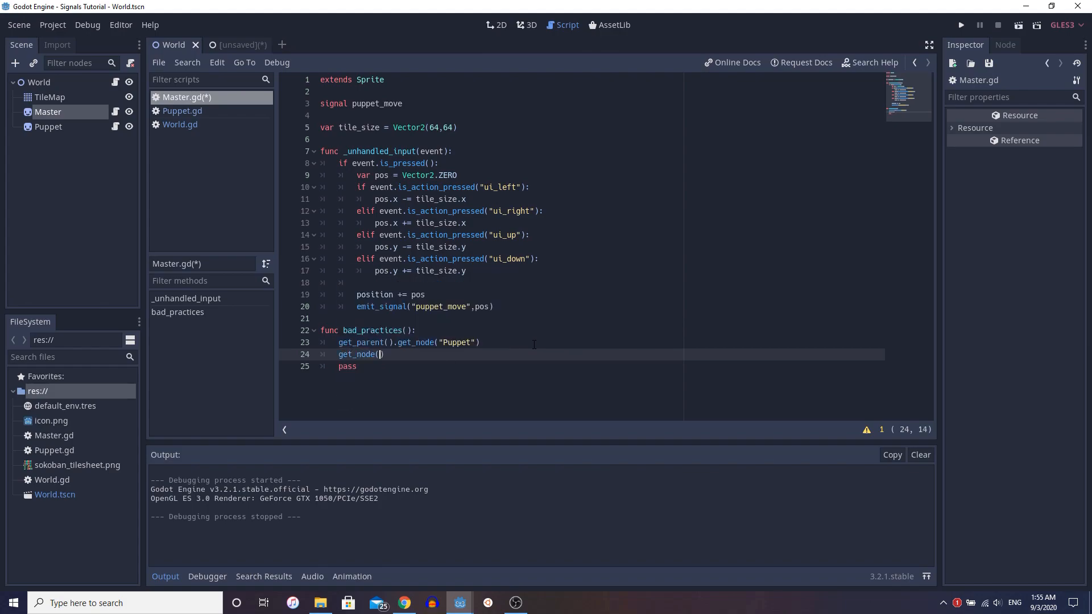
{"action": "type", "text": "\"/root/World/Puppet"}
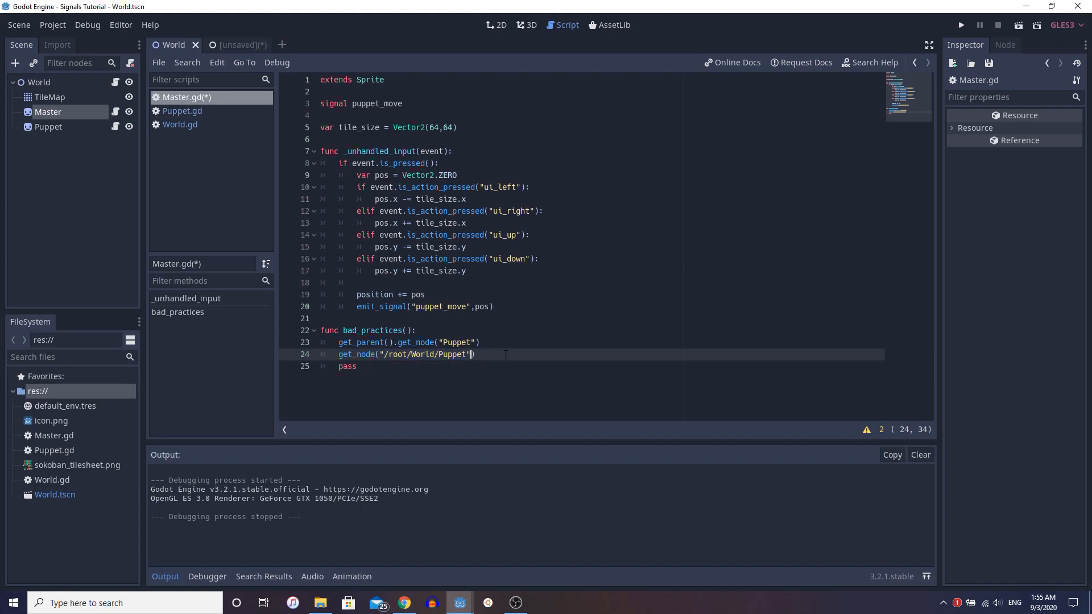
{"action": "mouse_move", "coordinate": [545, 321]}
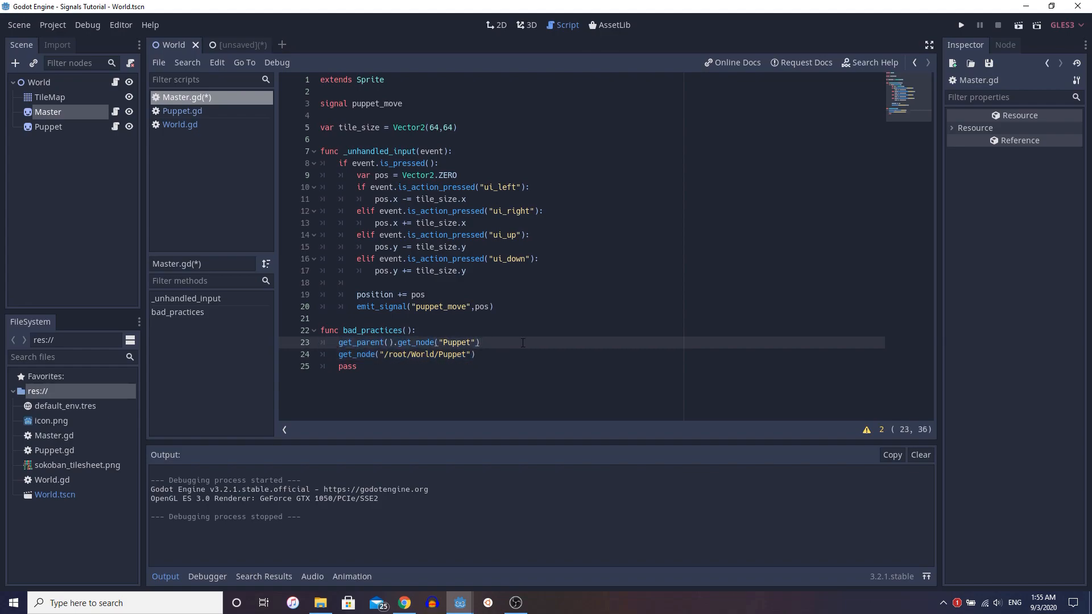
{"action": "double_click", "coordinate": [360, 342]}
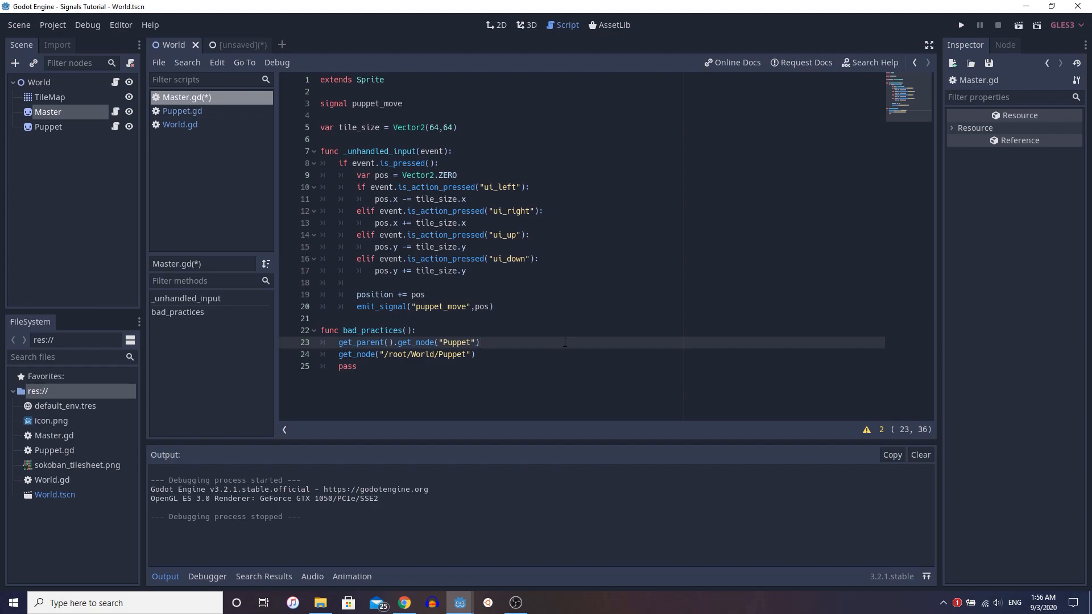
{"action": "left_click", "coordinate": [339, 342]}
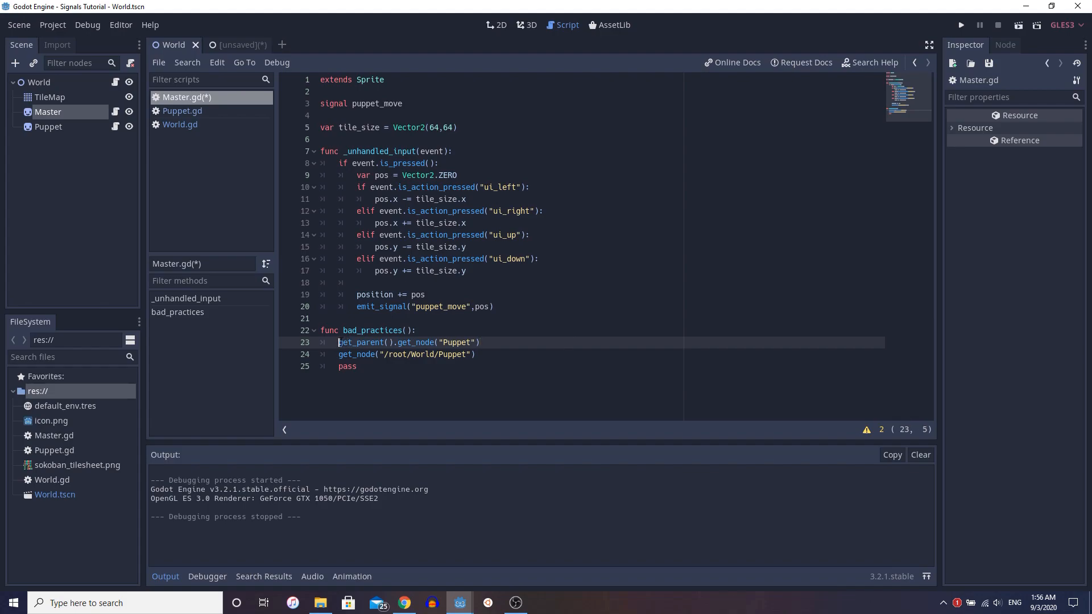
{"action": "left_click", "coordinate": [479, 341]}
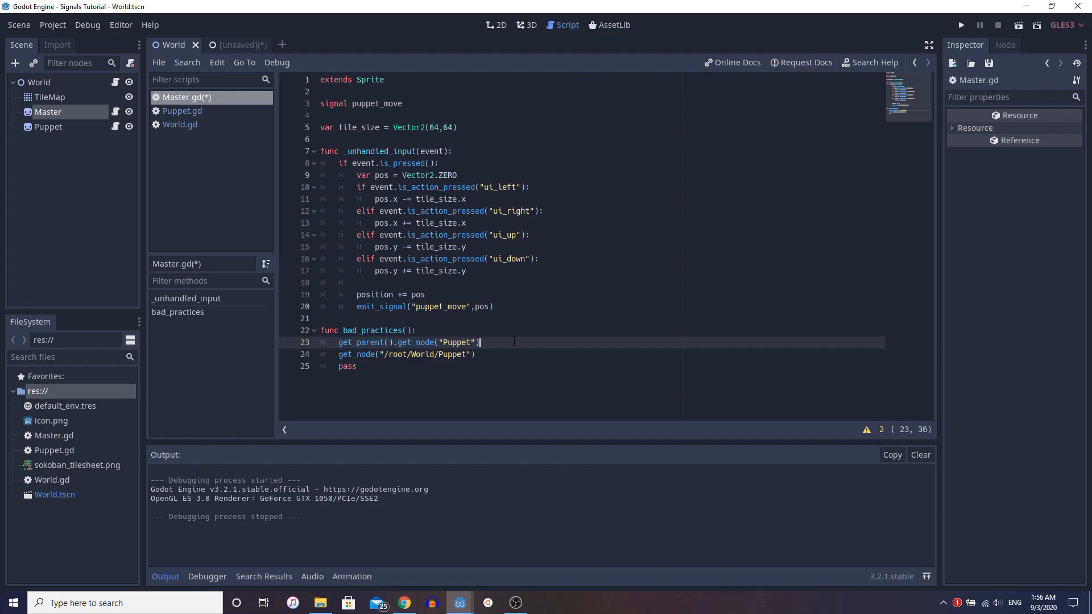